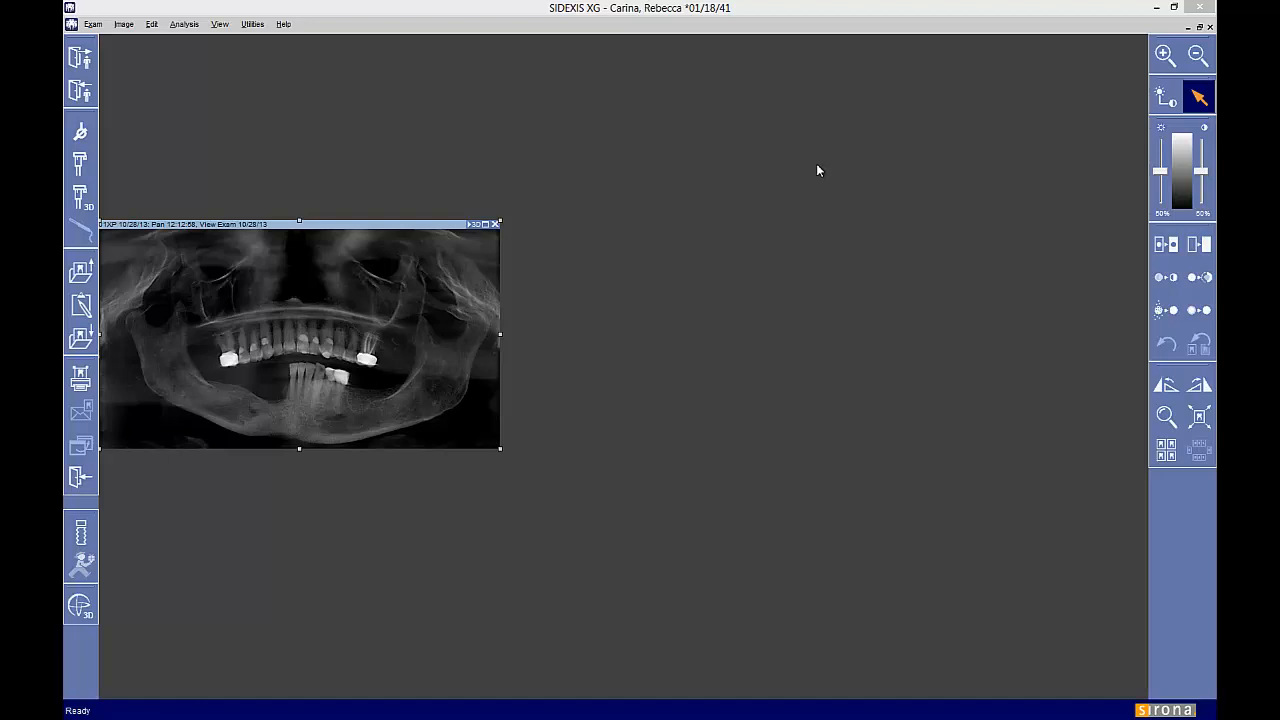
mouse_move(584, 88)
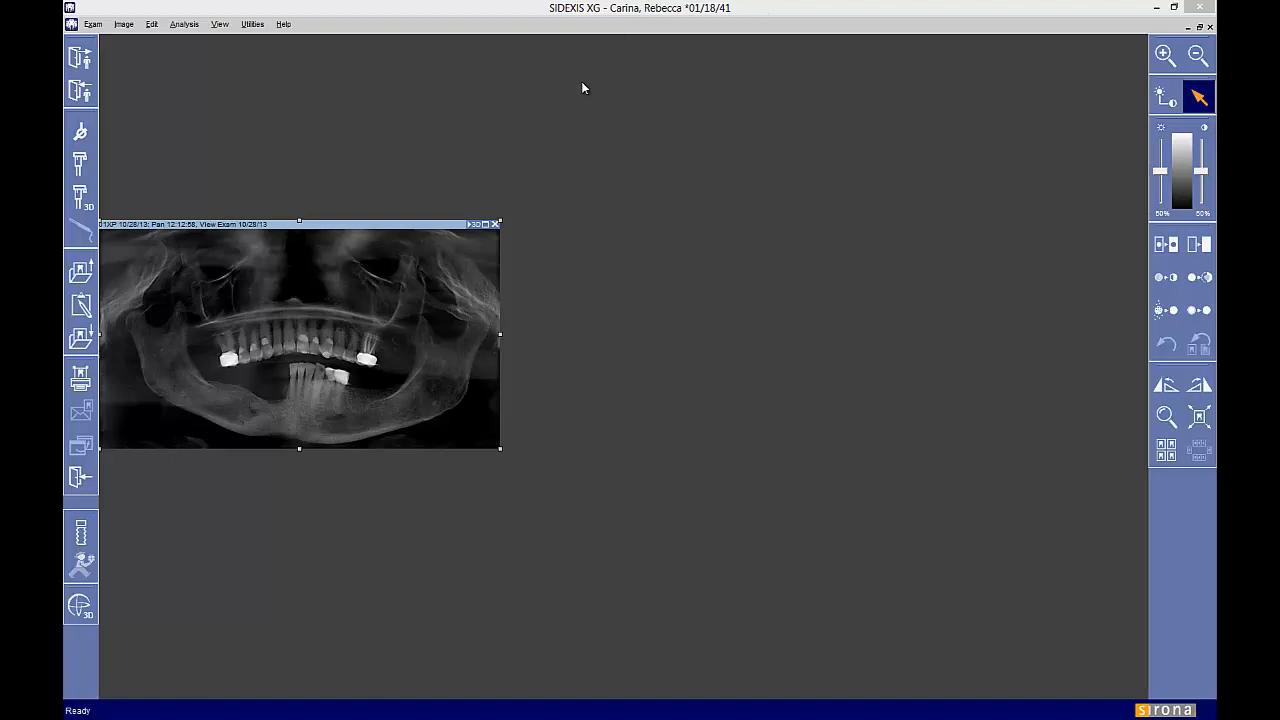
mouse_move(548, 120)
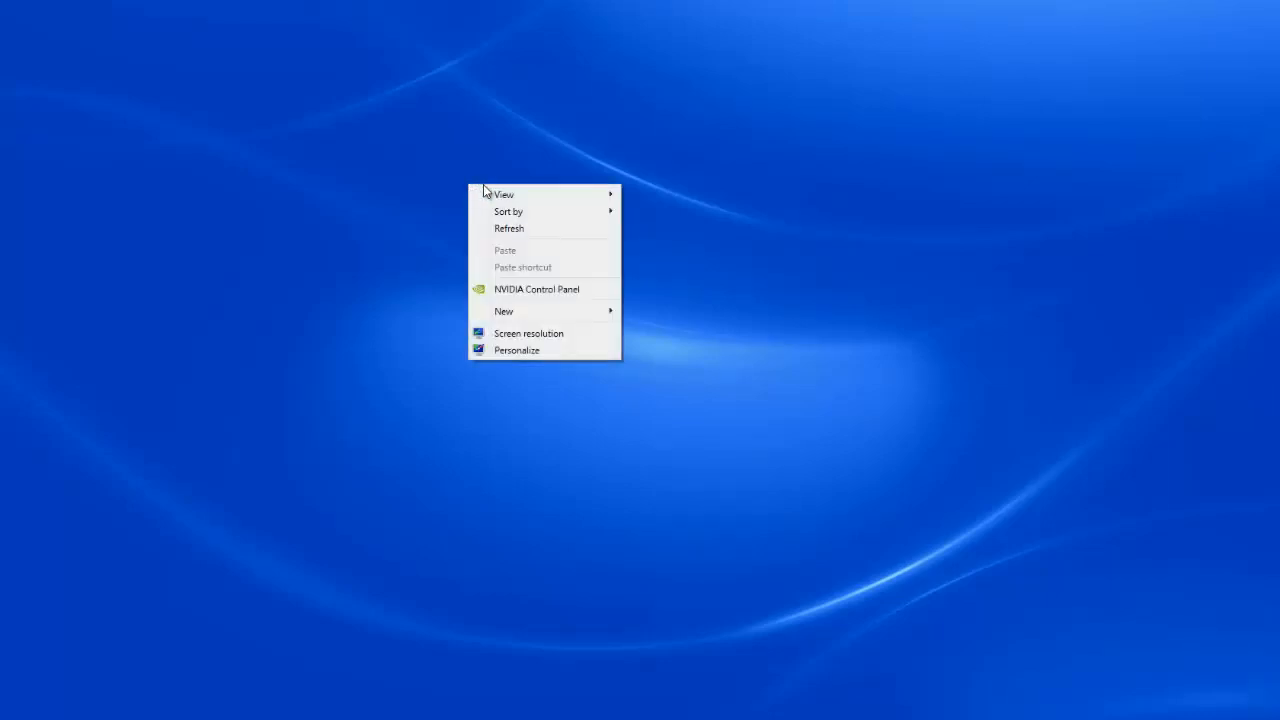
mouse_move(550, 316)
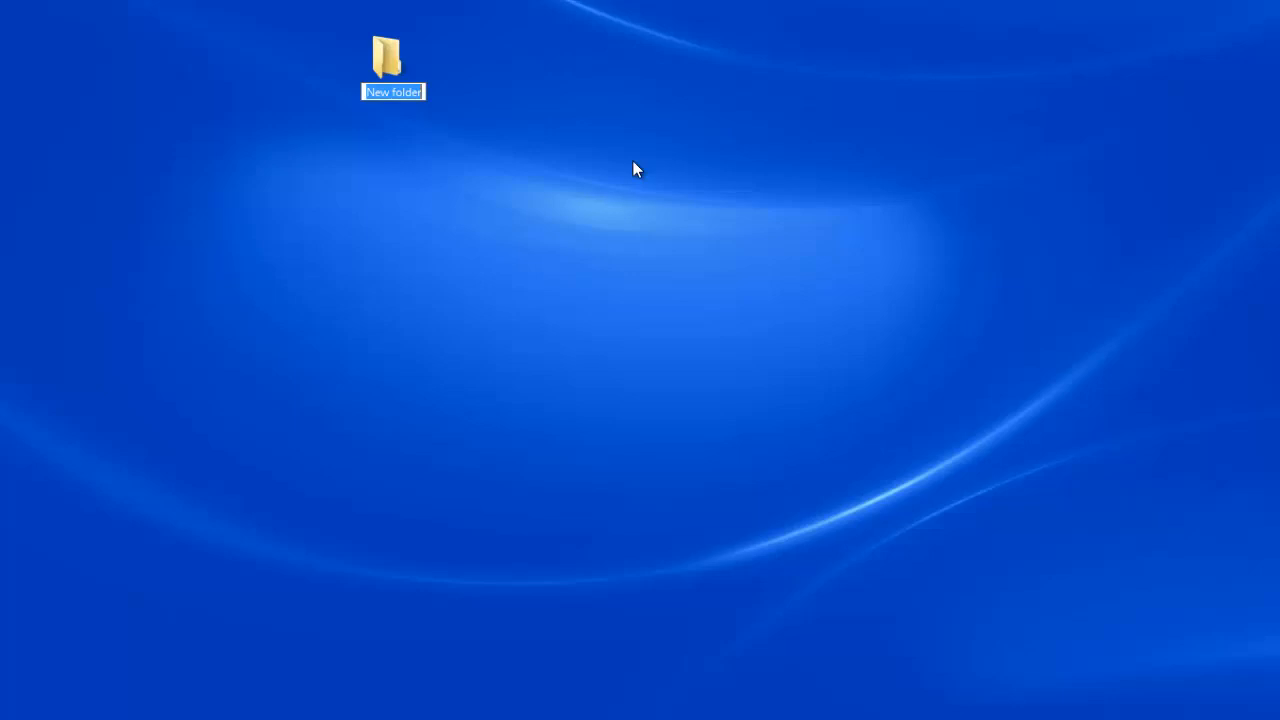
- Name the new desktop folder 'Patient Name - Agarwal'
text(Patient Name)
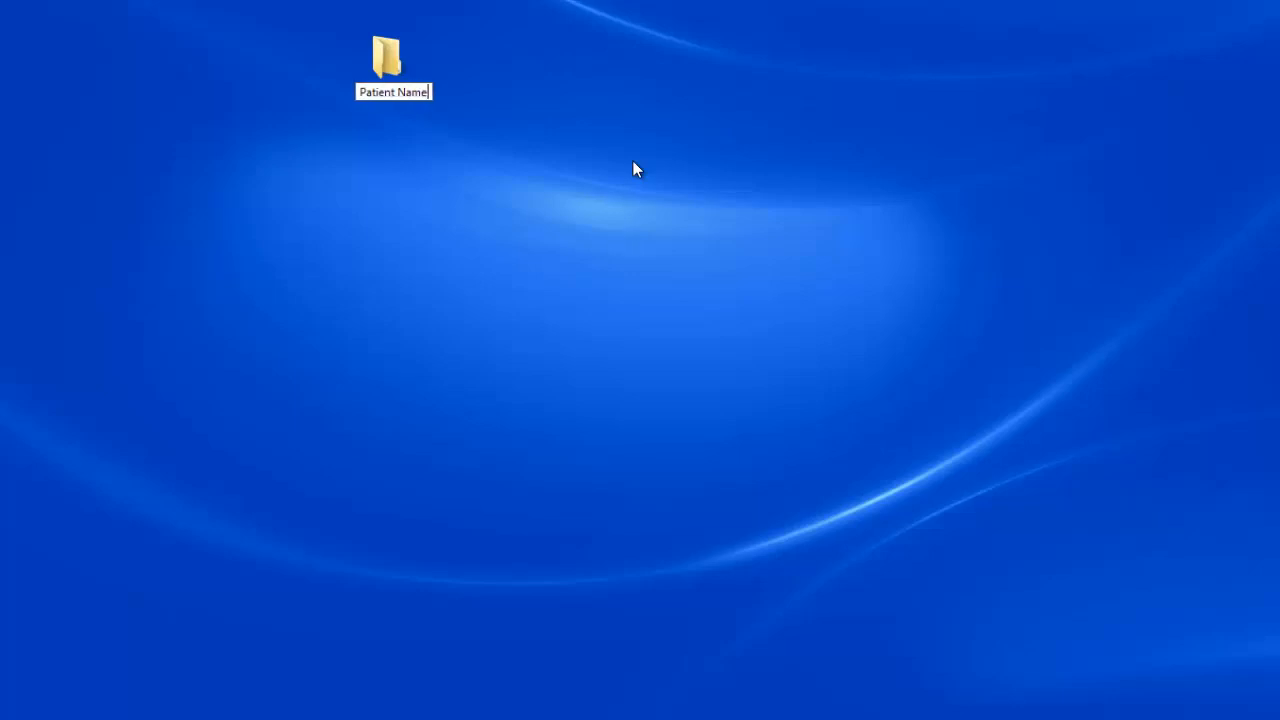
text(- Agarwal)
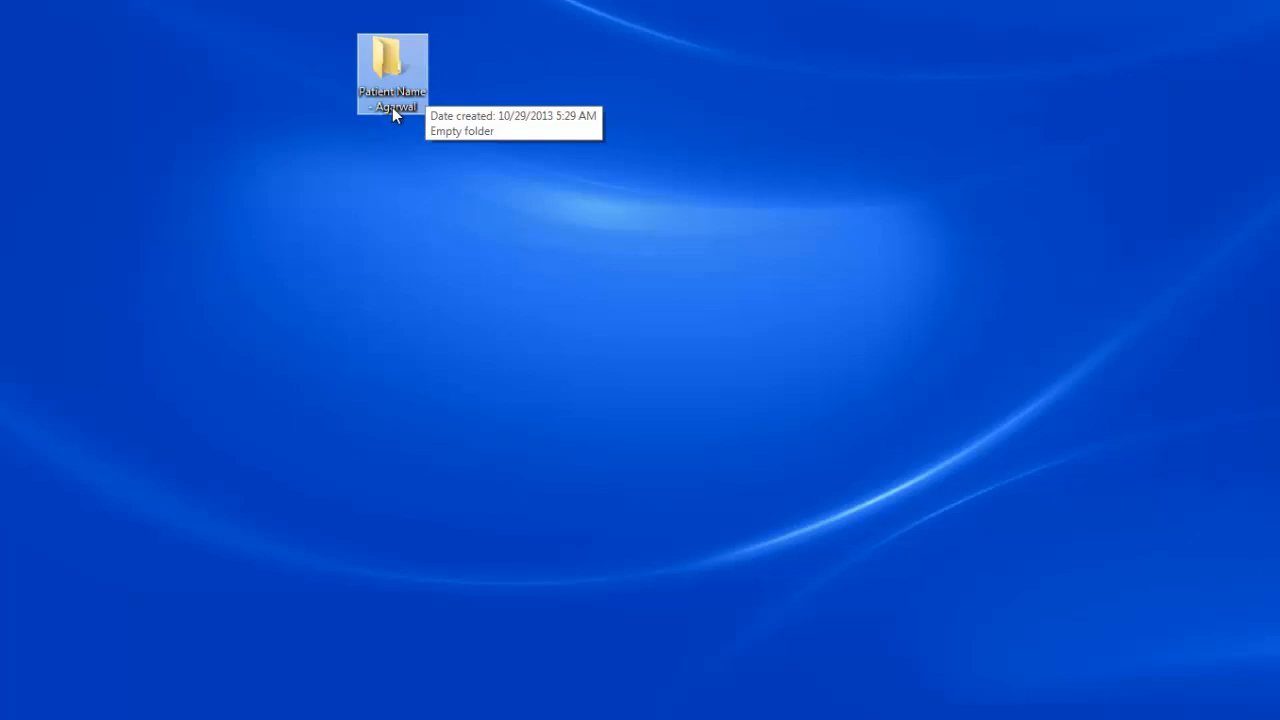
mouse_move(396, 82)
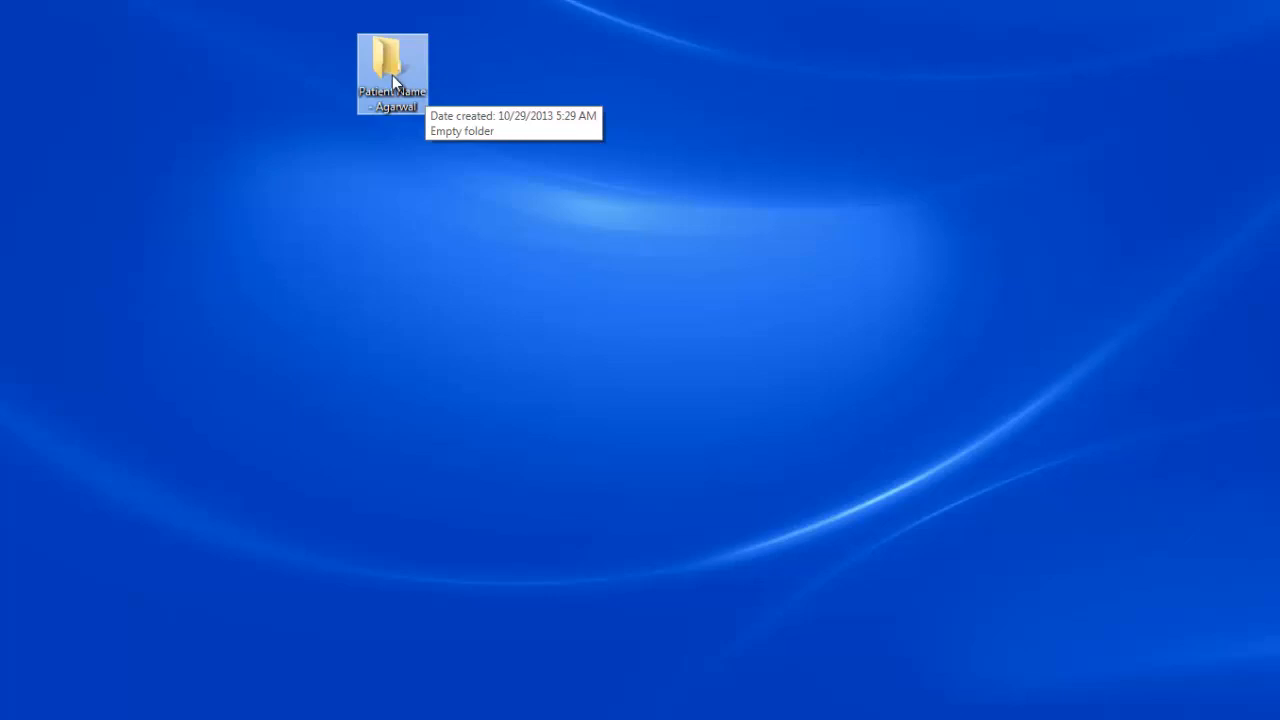
mouse_move(384, 62)
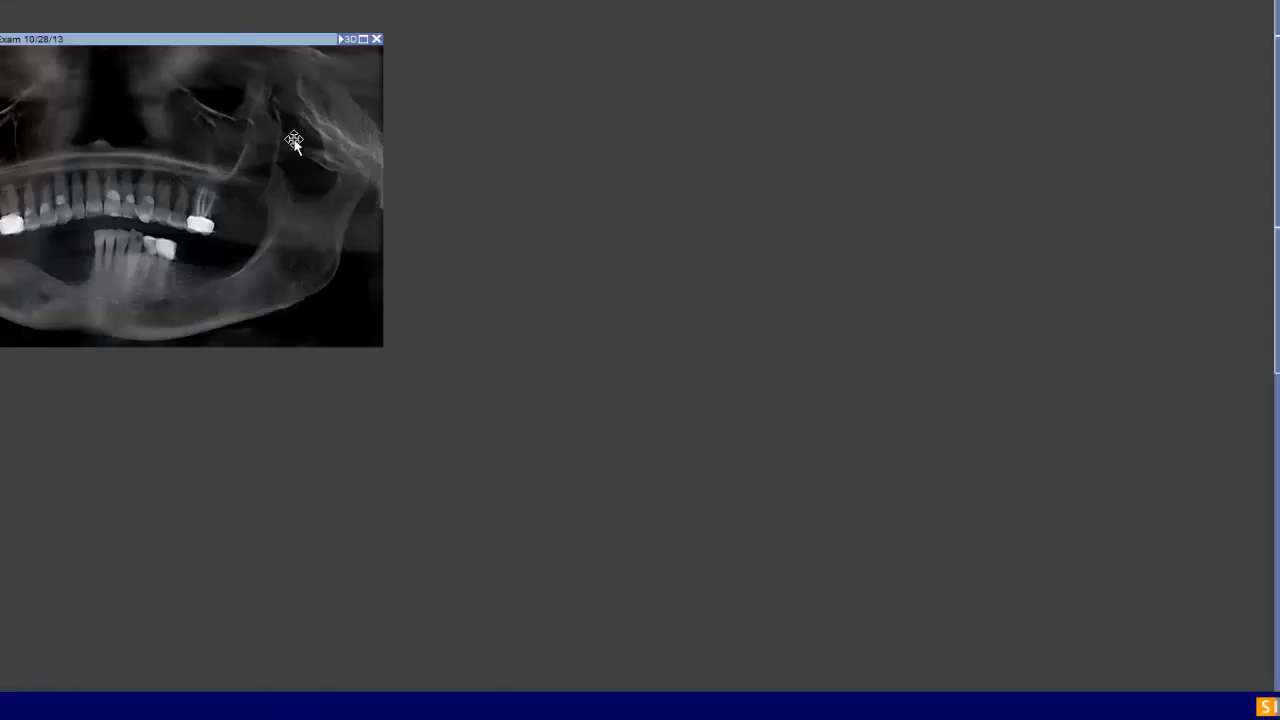
- Select the panoramic exam and launch its DICOM exam export
click(44, 36)
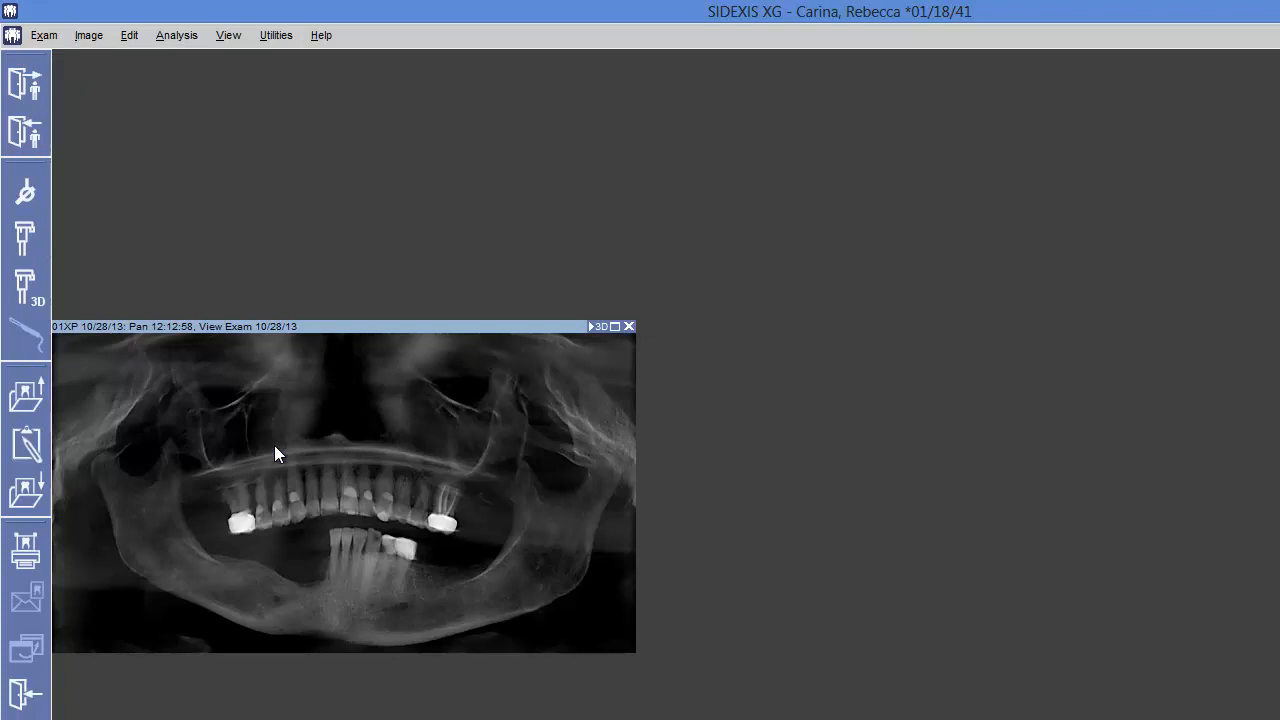
mouse_move(298, 456)
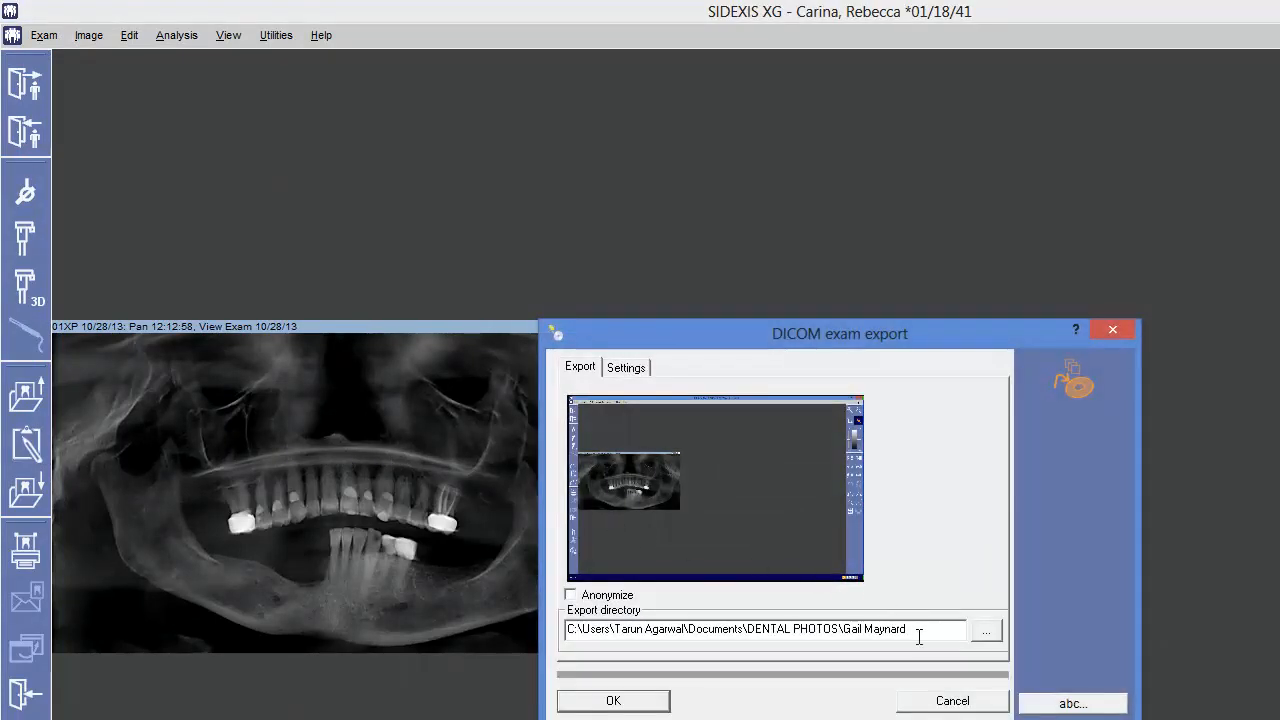
mouse_move(696, 344)
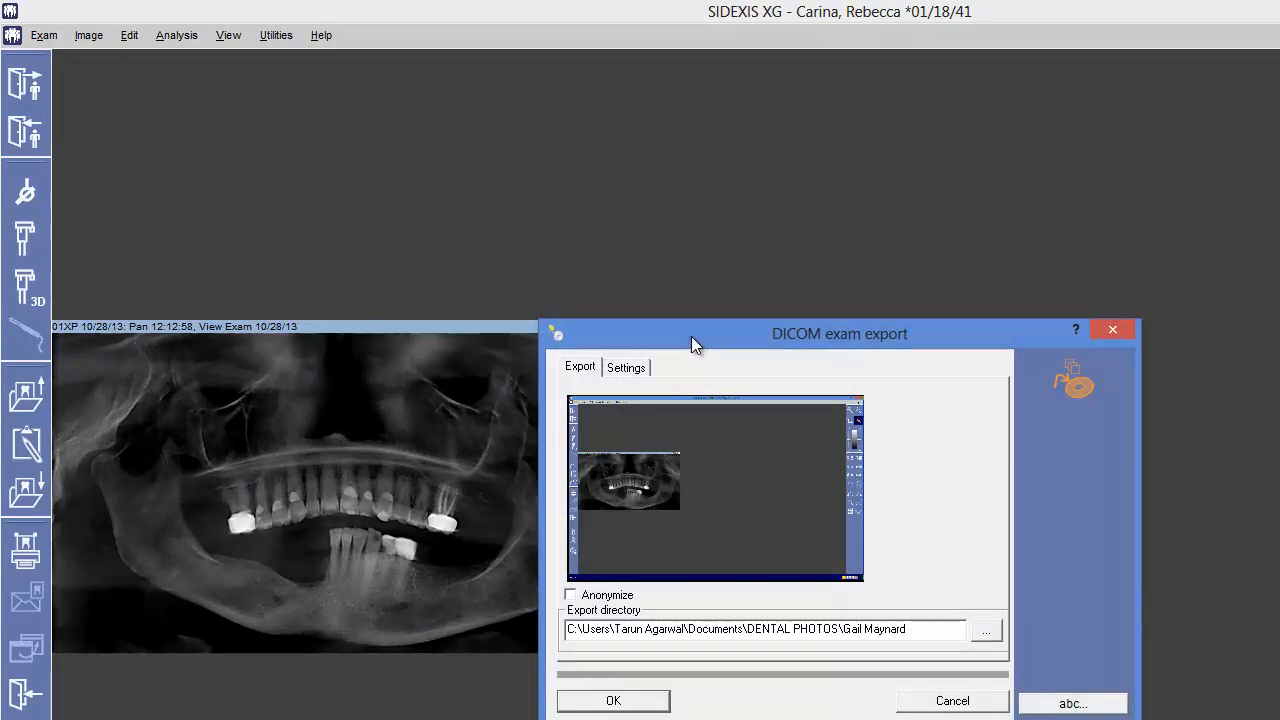
mouse_move(892, 600)
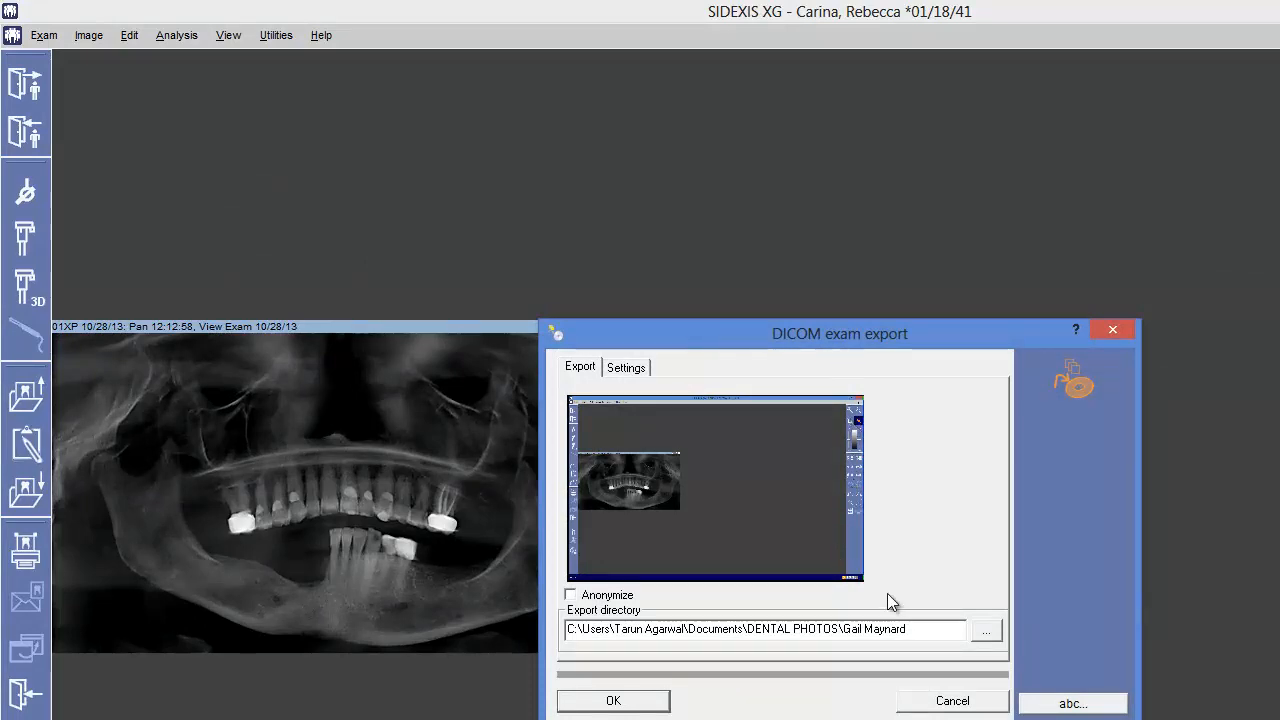
- Review the 2D/3D settings, return to Export, and browse for another export directory
click(626, 368)
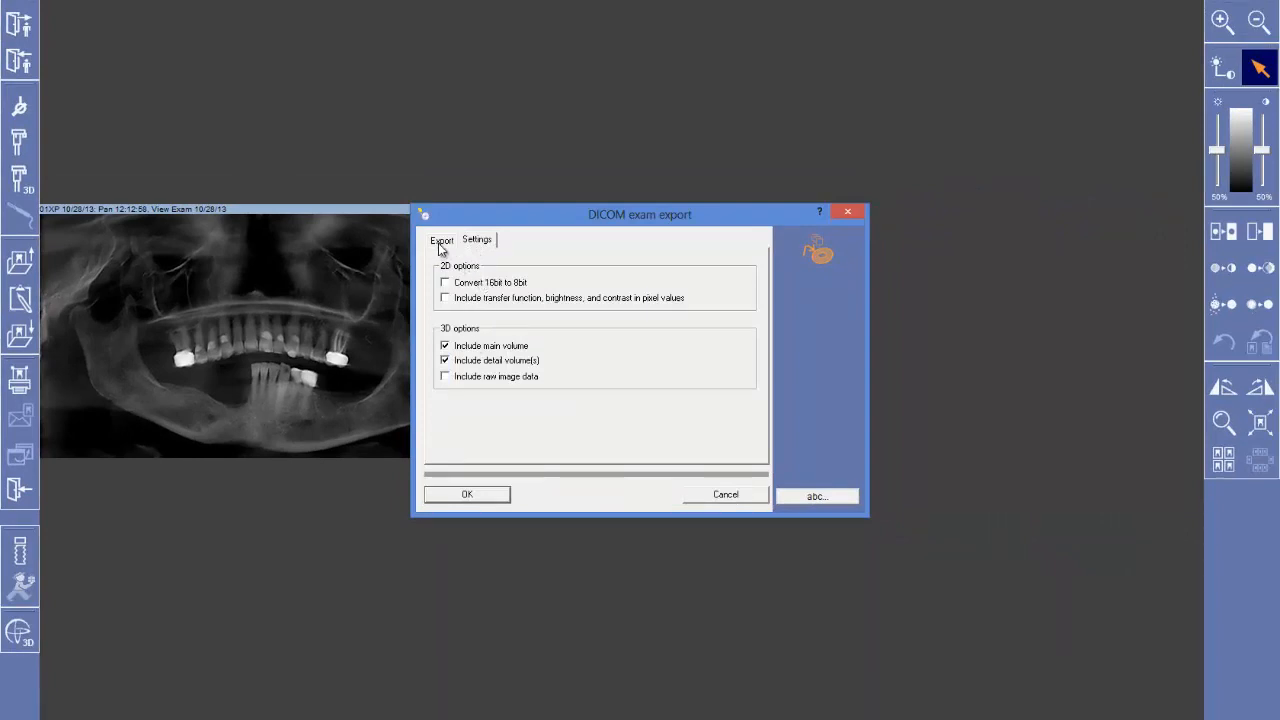
click(442, 240)
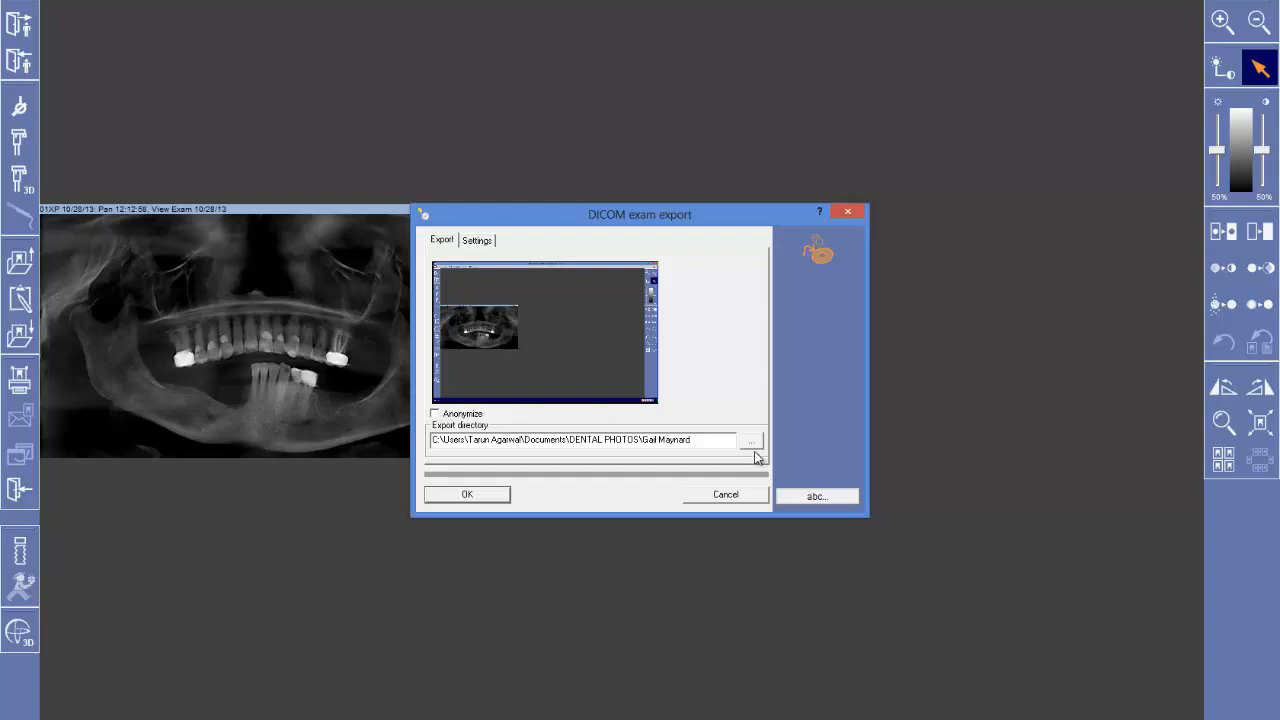
click(750, 440)
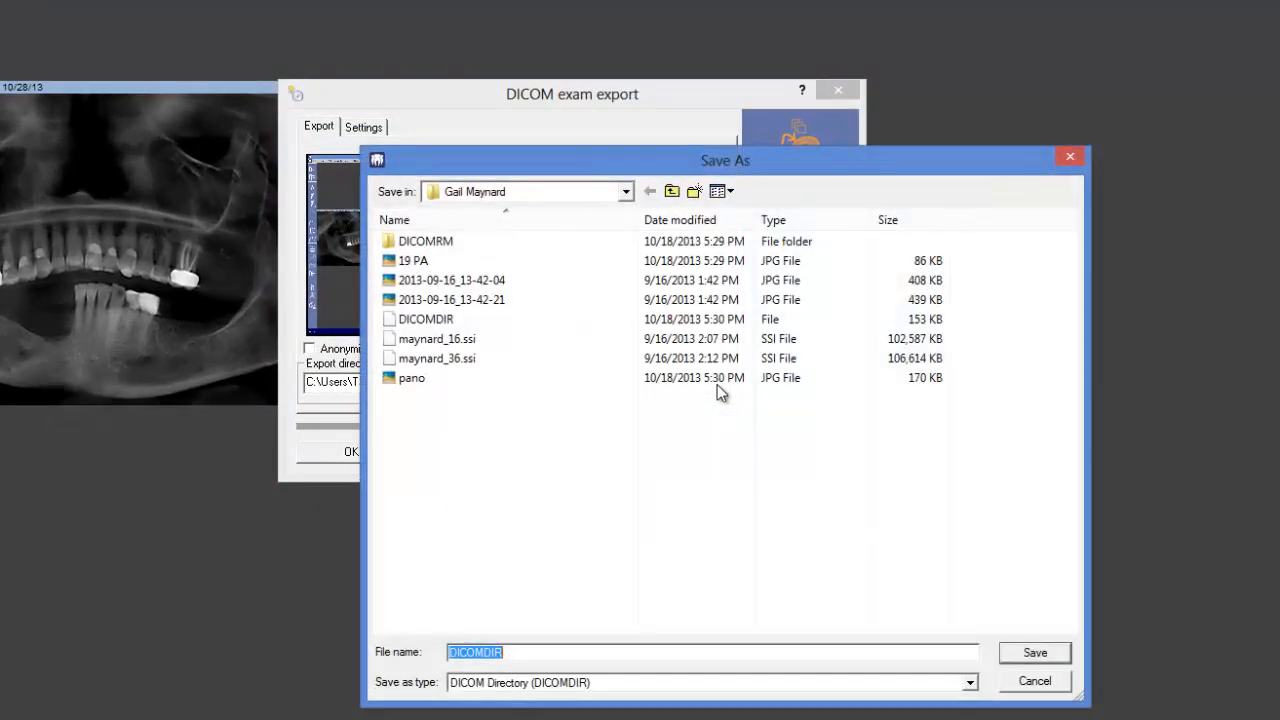
- Pick the patient-named folder on the Desktop as the DICOM export directory
click(624, 192)
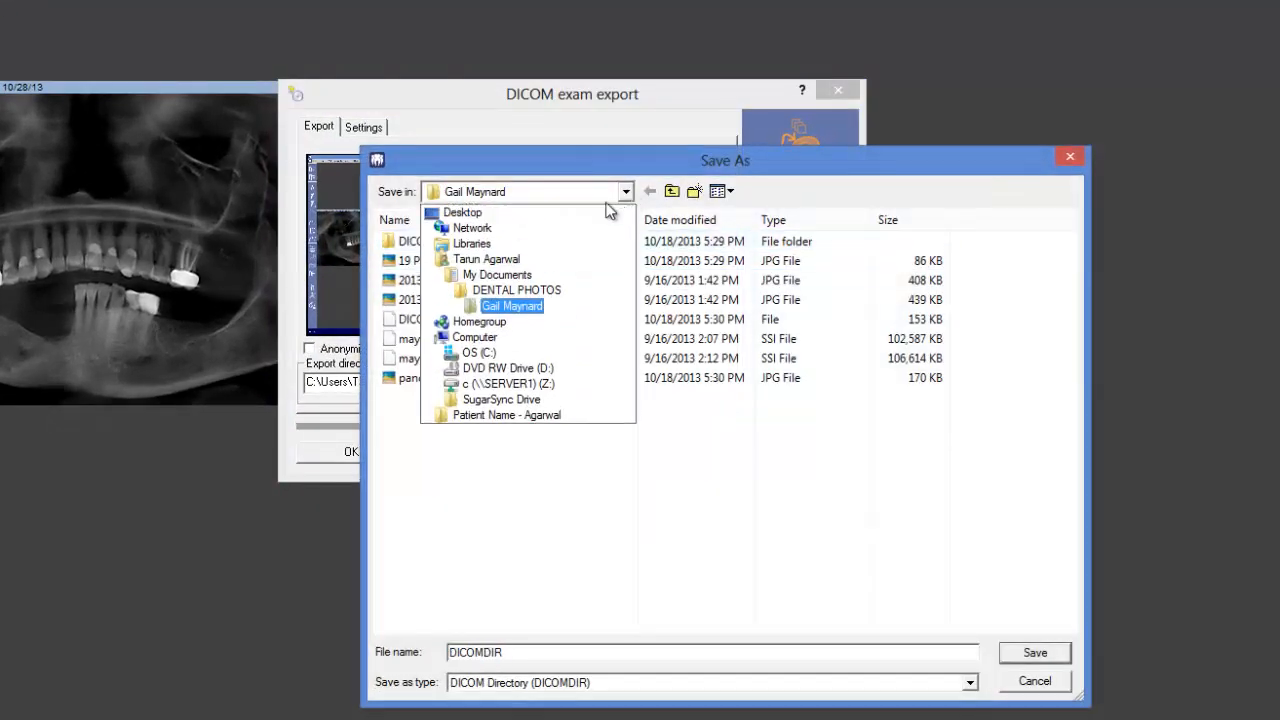
click(460, 212)
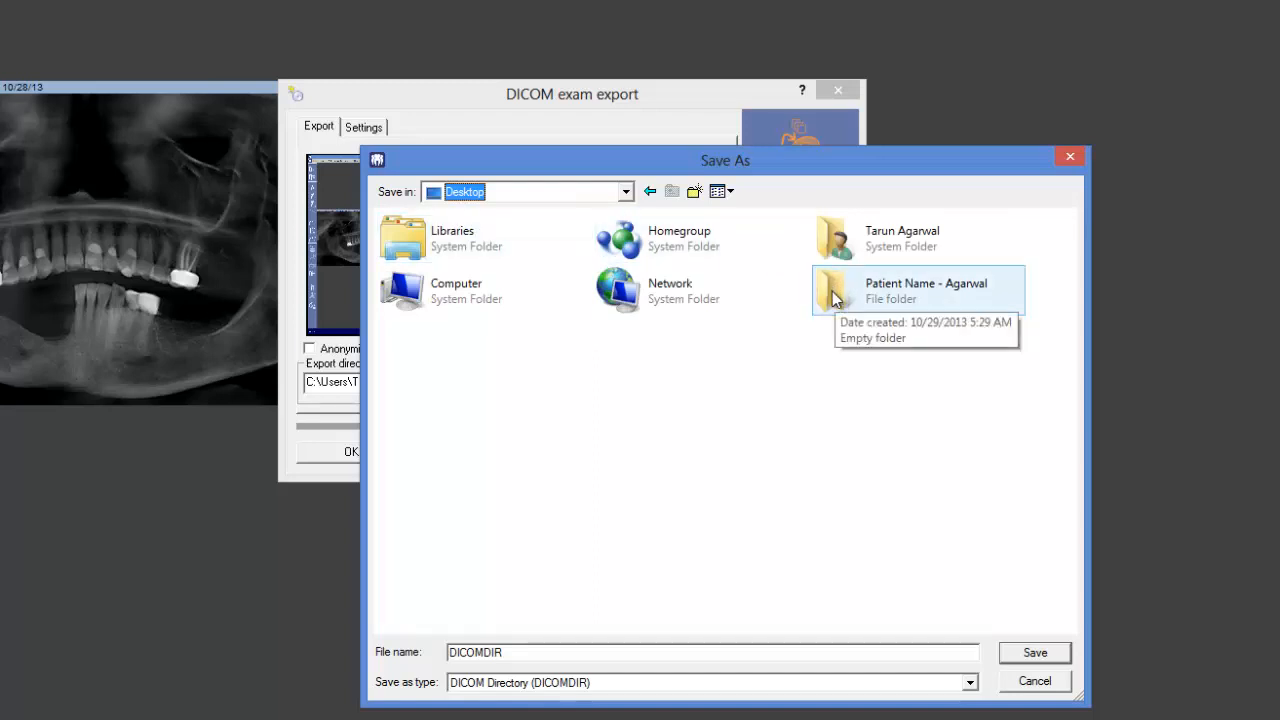
double_click(924, 290)
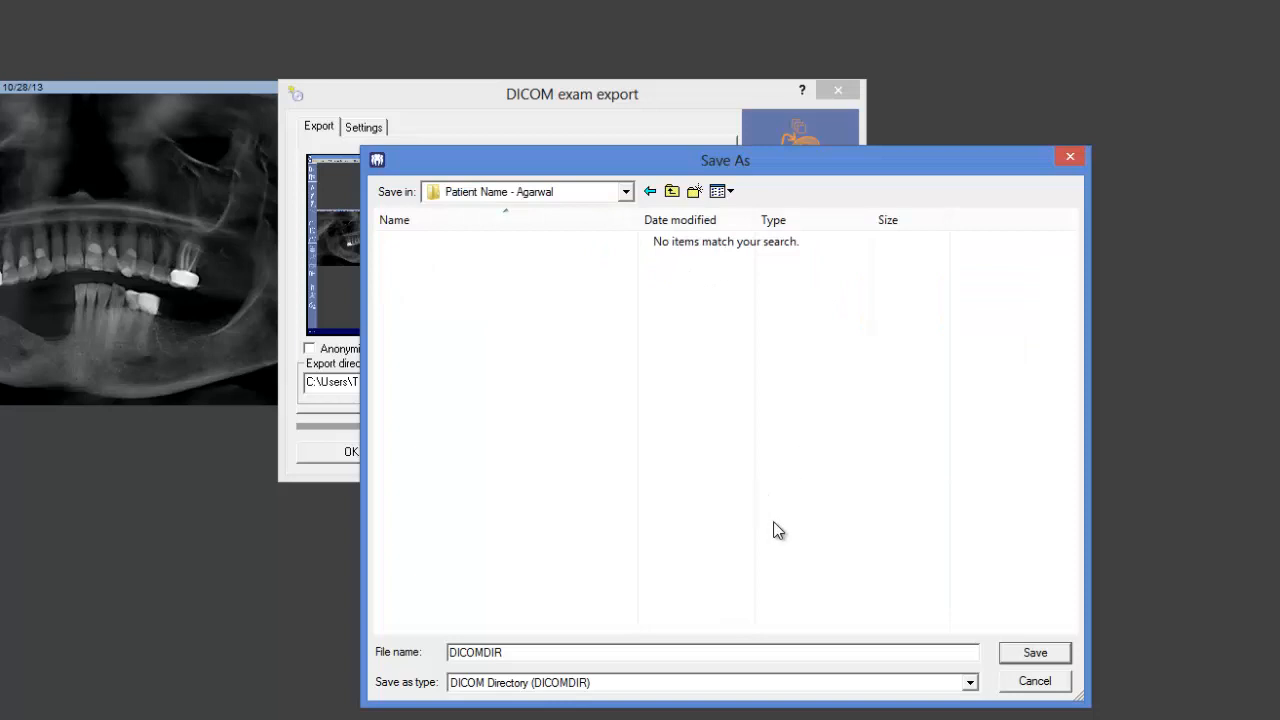
click(1034, 652)
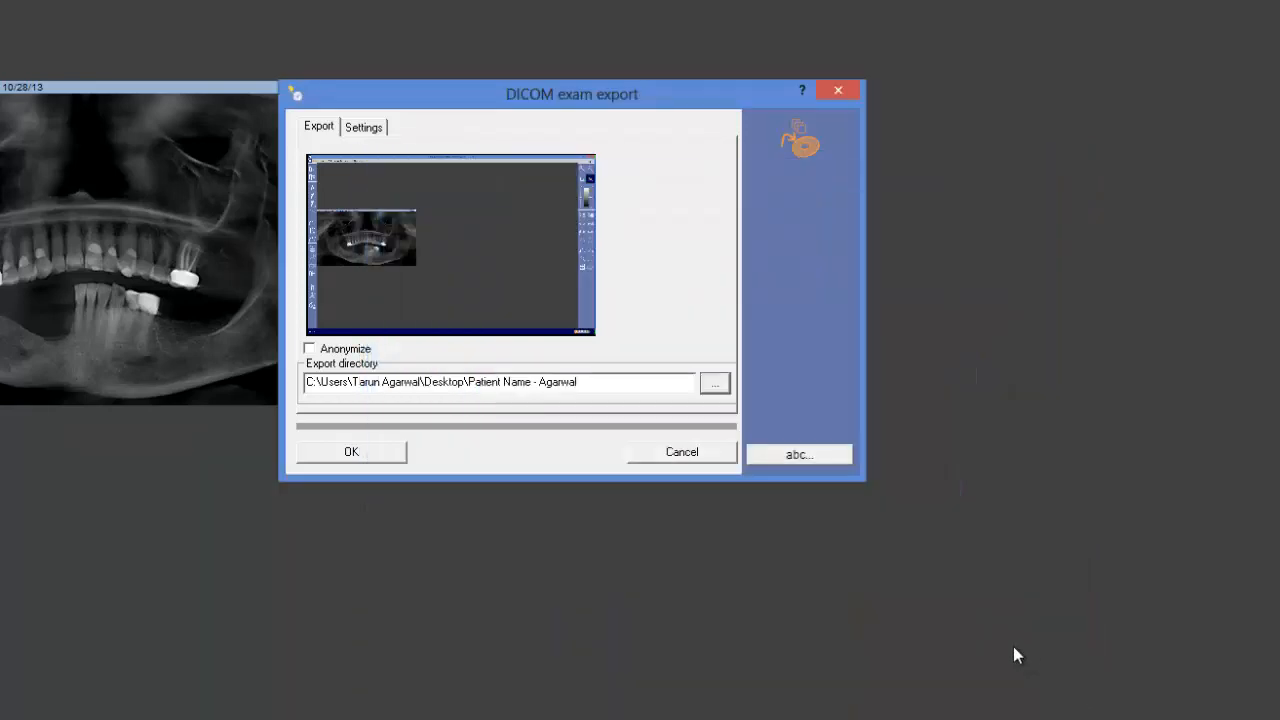
mouse_move(428, 380)
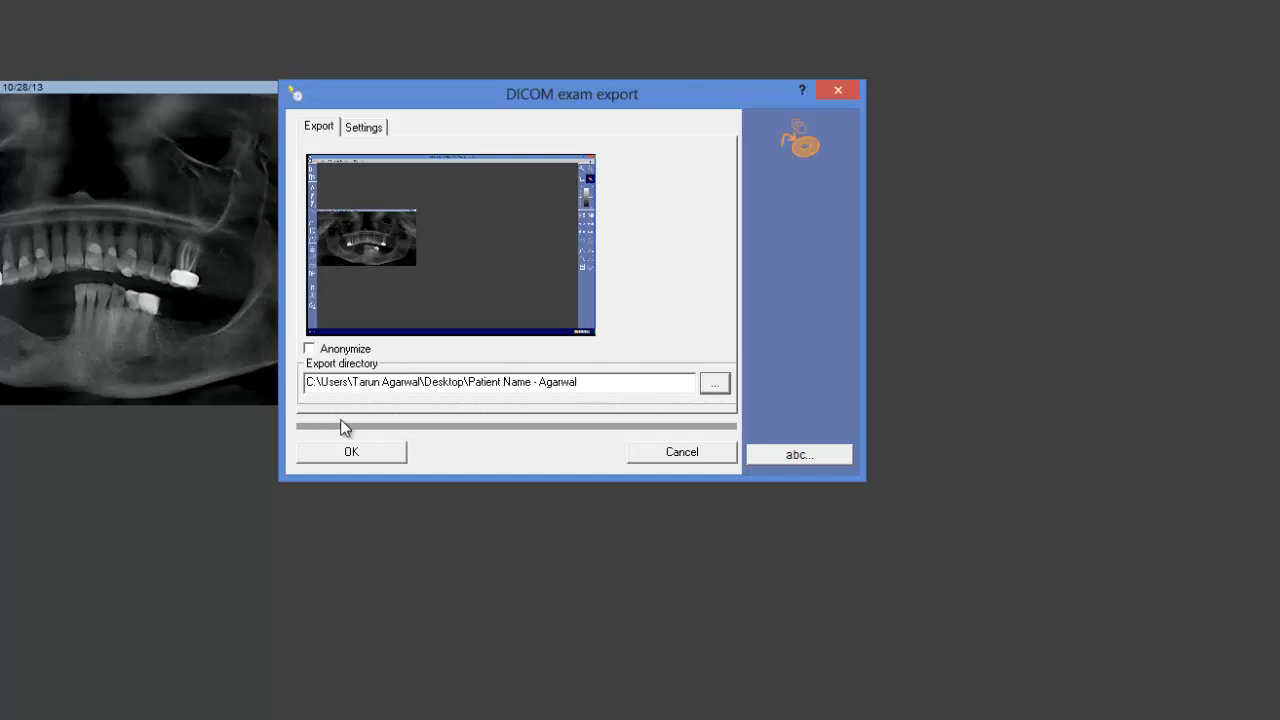
- Run the DICOM exam export into the patient folder and let it finish
click(352, 452)
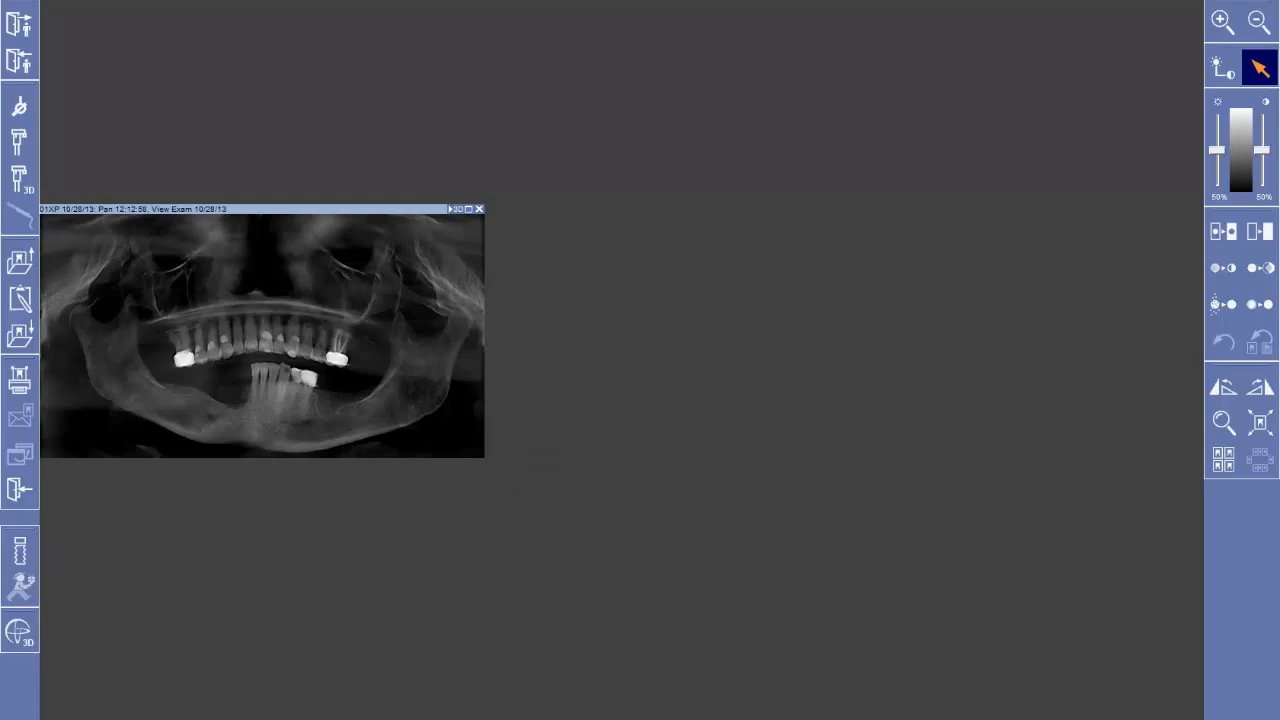
click(480, 210)
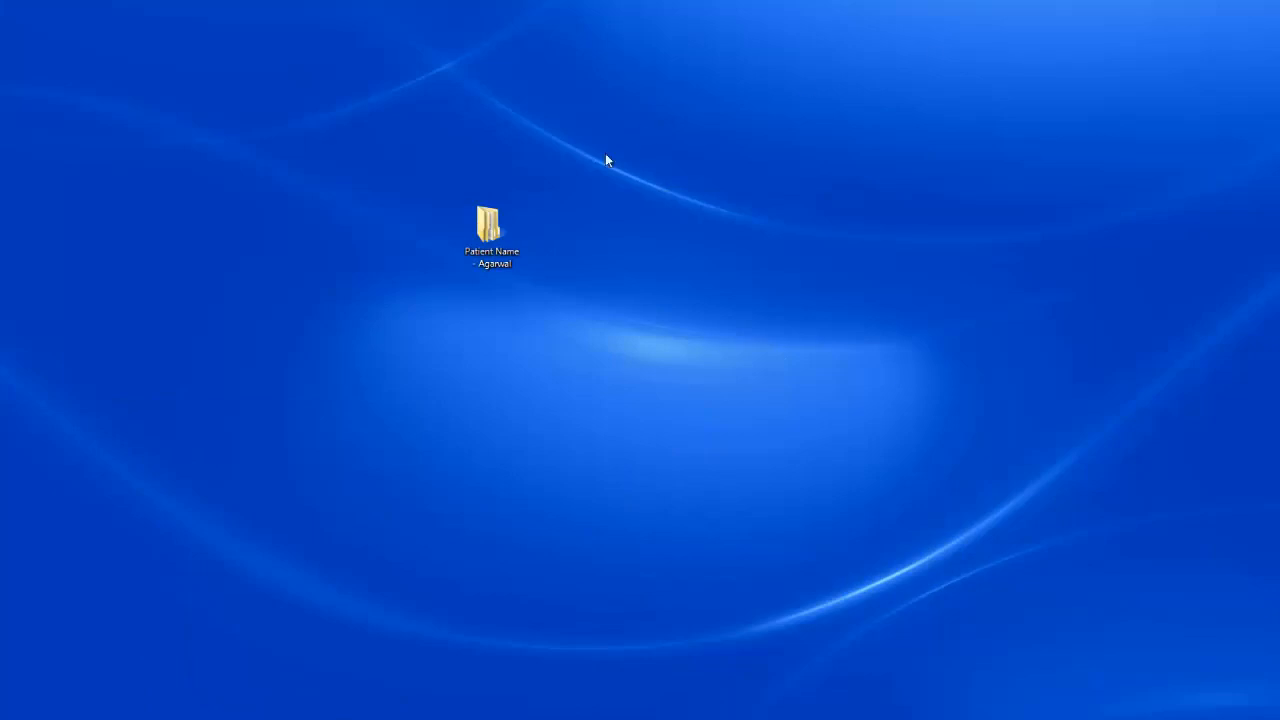
mouse_move(490, 224)
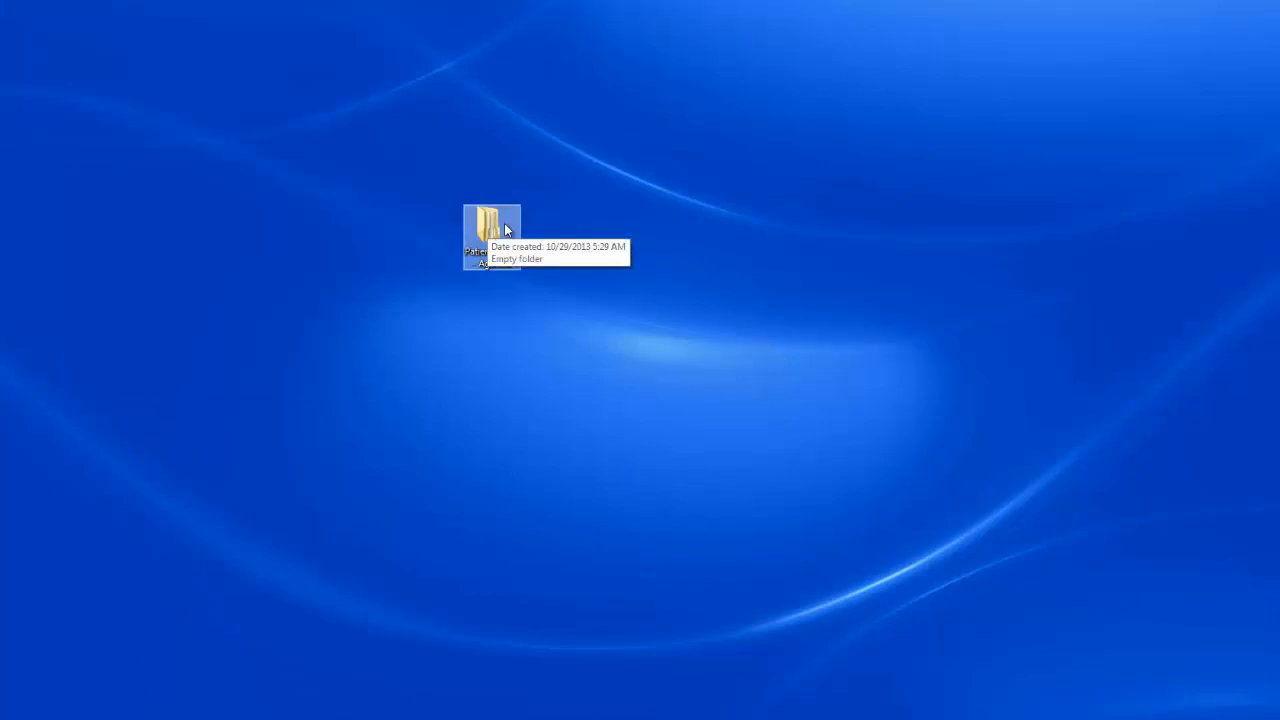
double_click(492, 236)
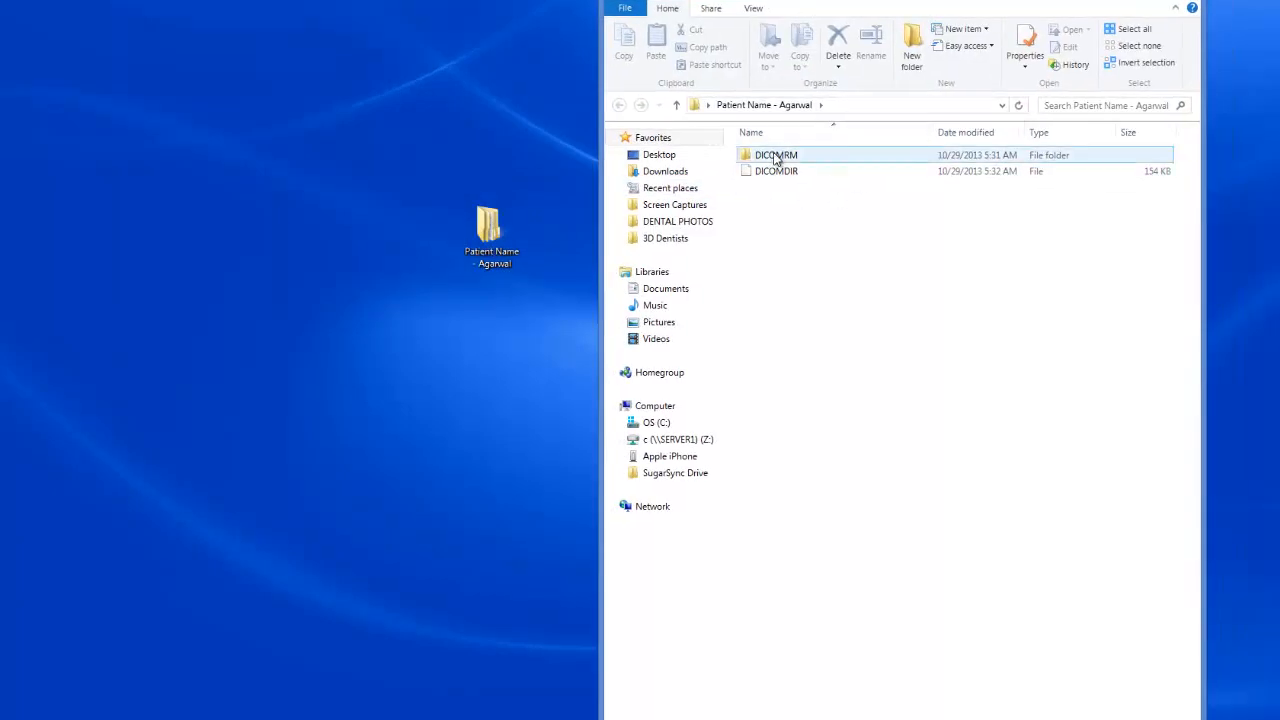
mouse_move(790, 158)
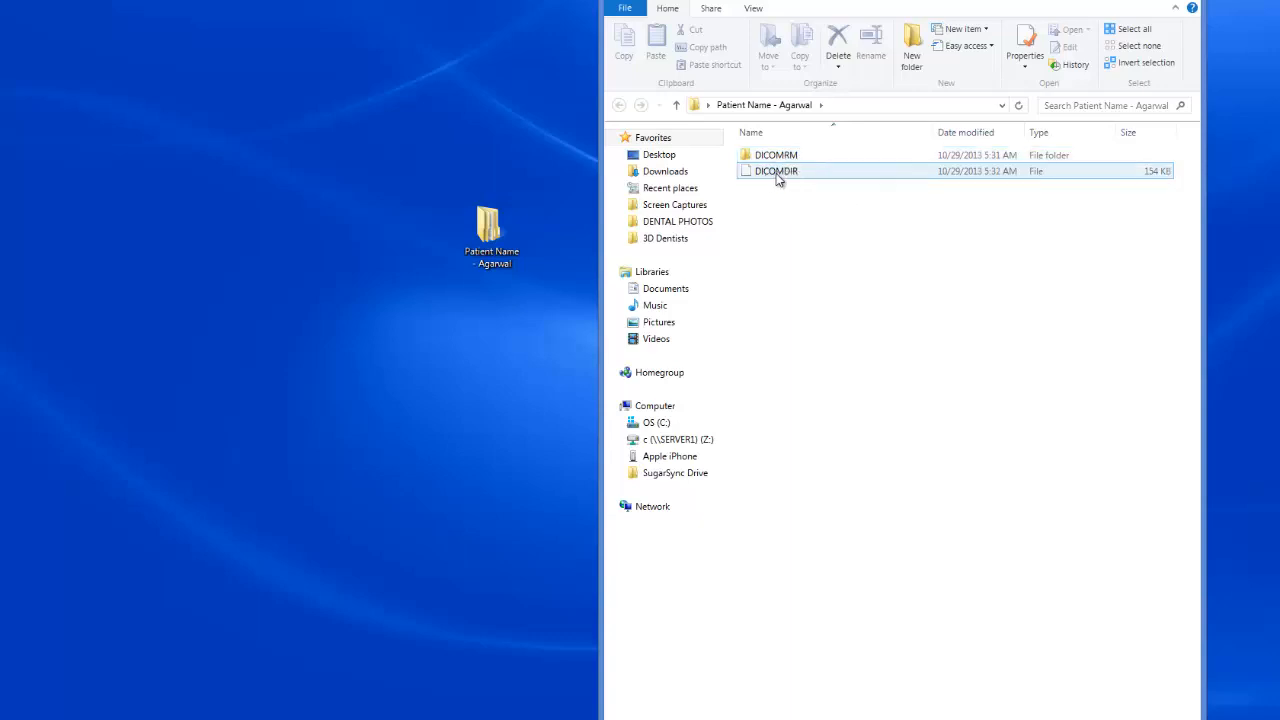
mouse_move(776, 156)
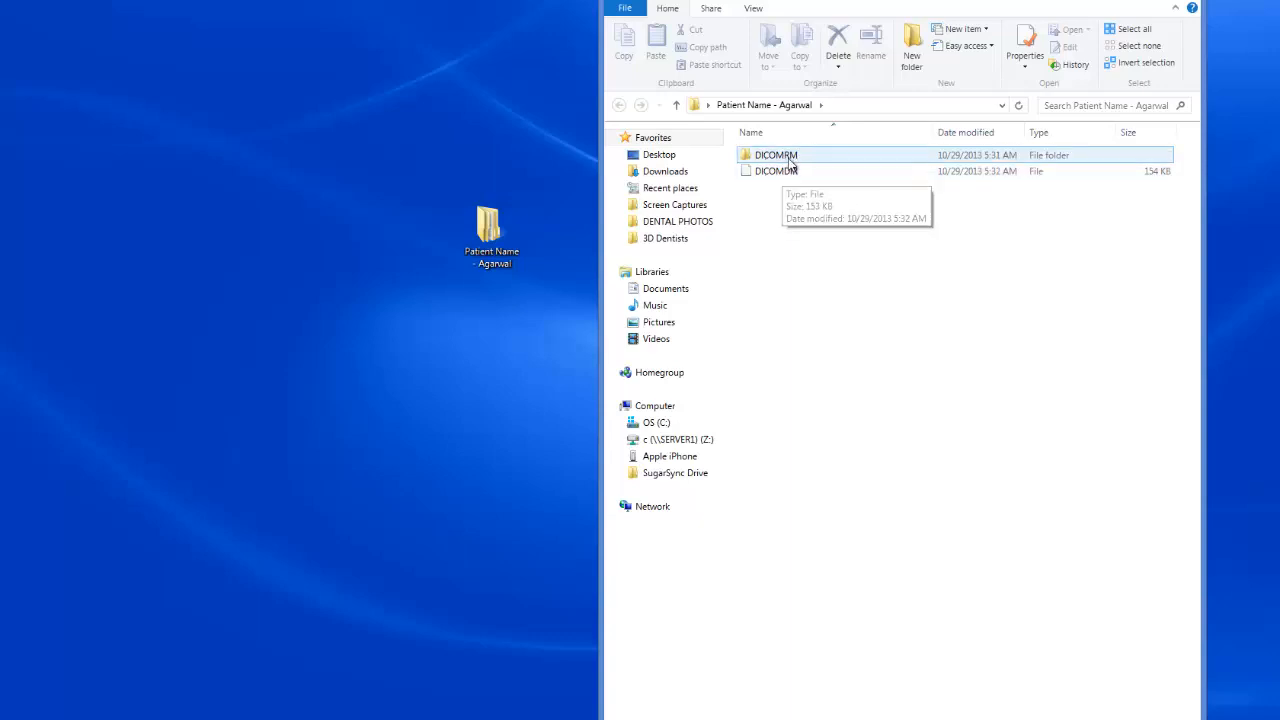
click(776, 170)
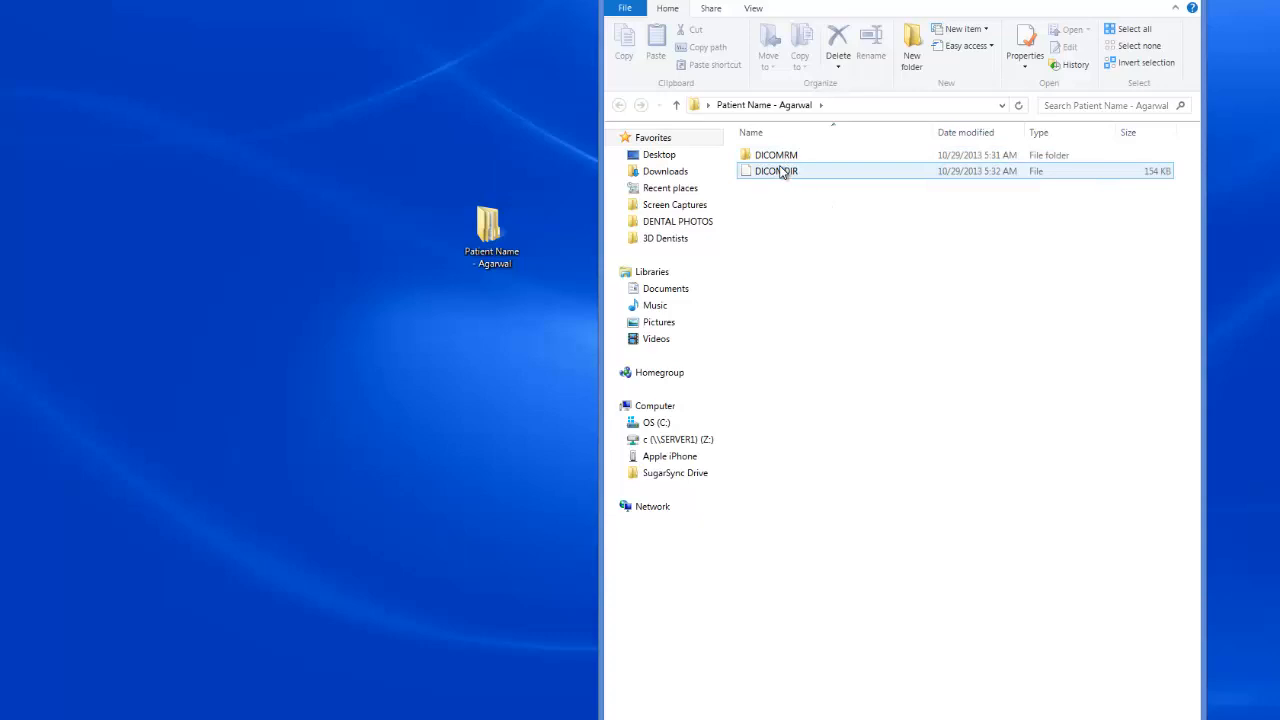
mouse_move(776, 156)
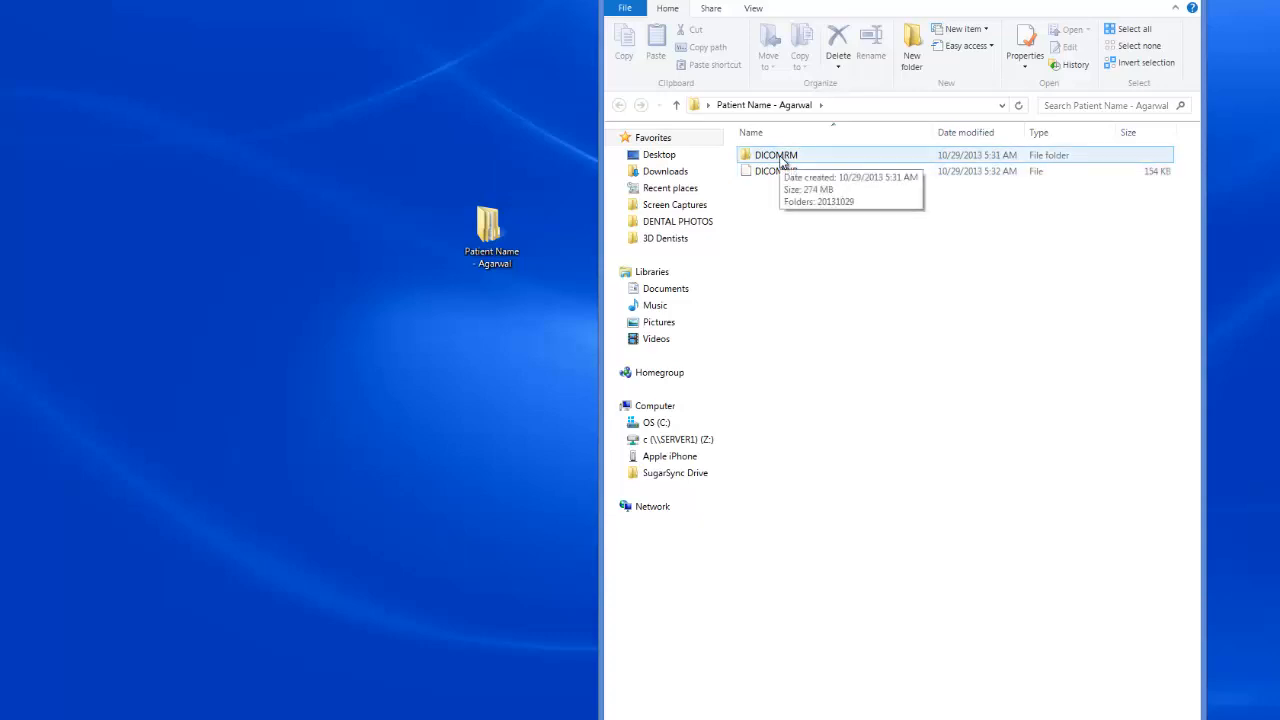
mouse_move(1136, 14)
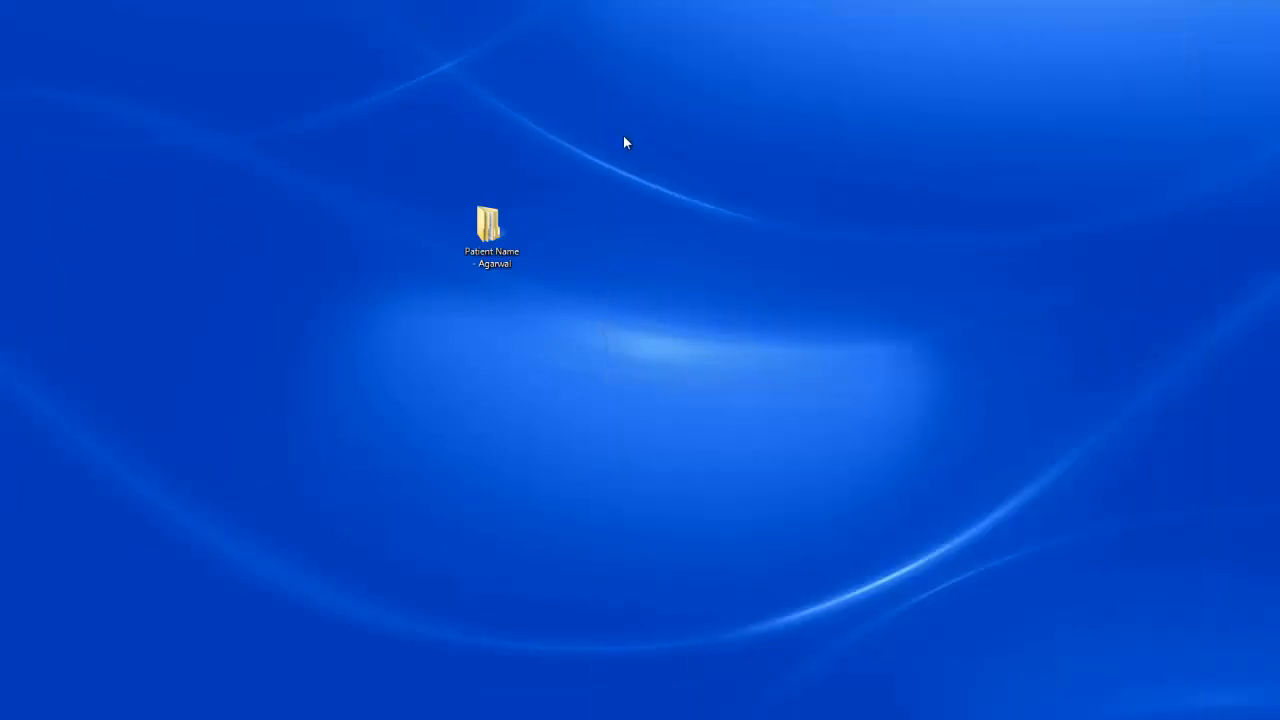
click(492, 224)
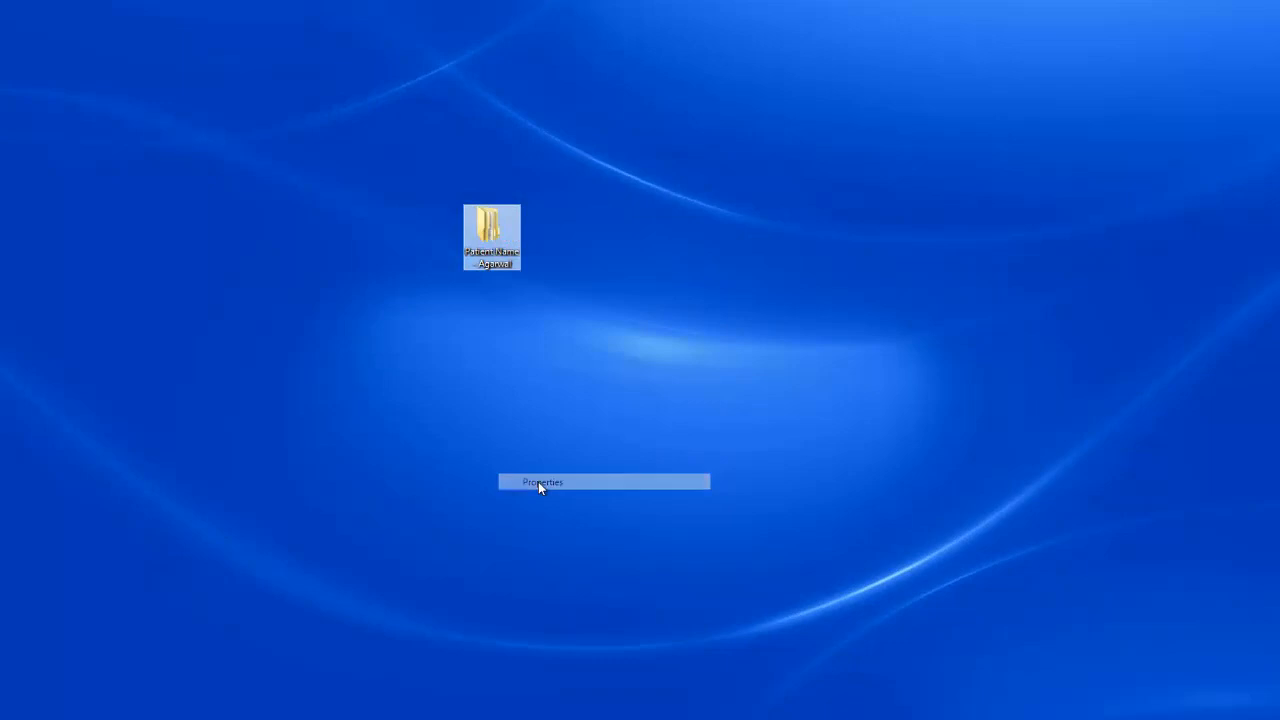
click(542, 482)
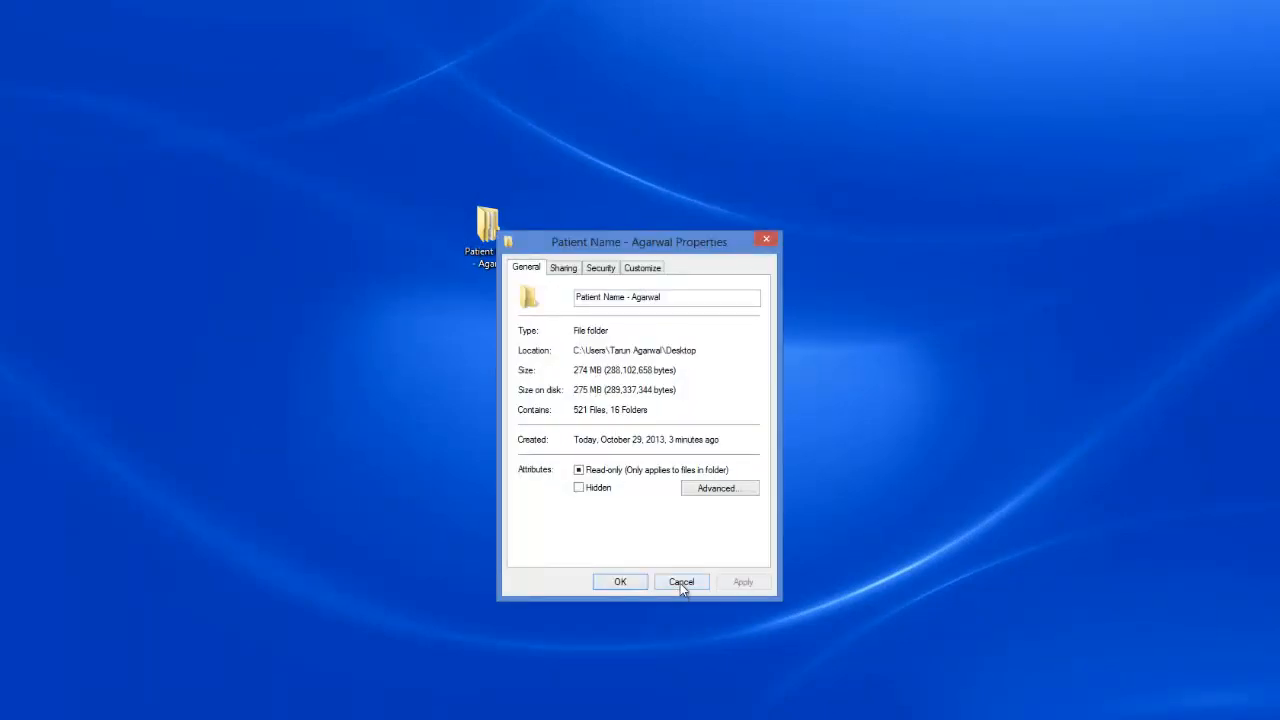
click(680, 582)
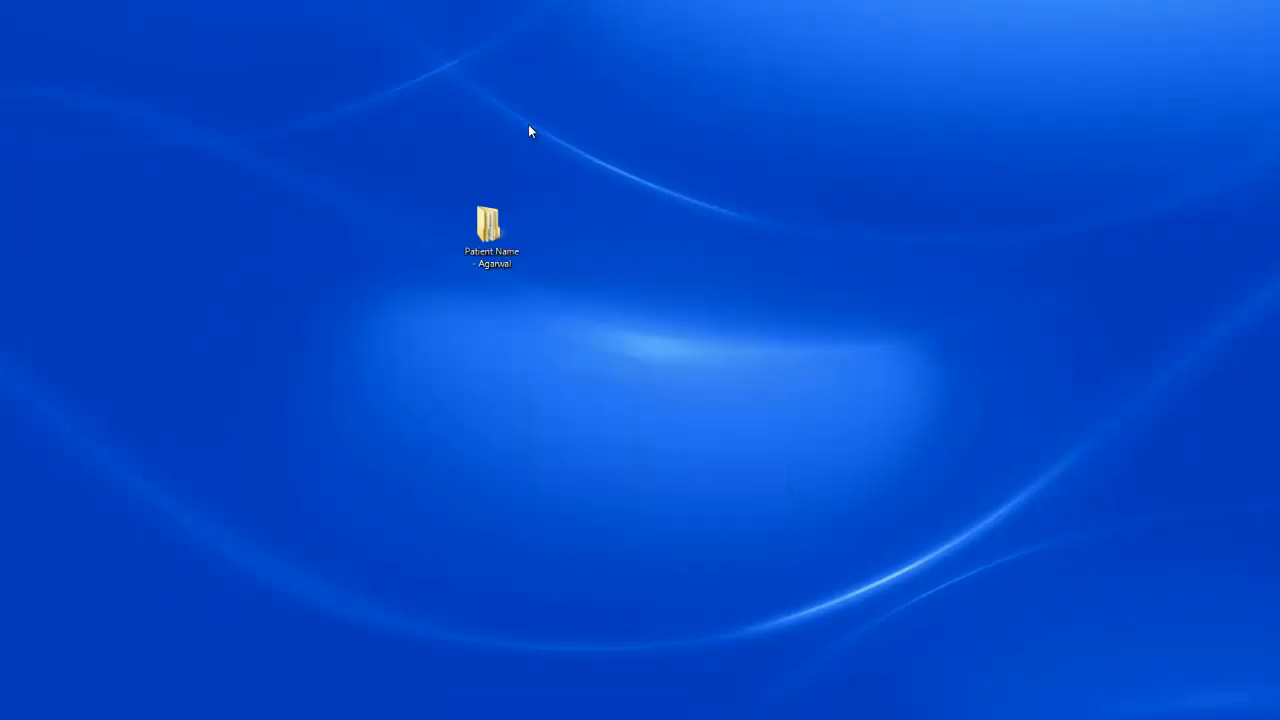
click(492, 224)
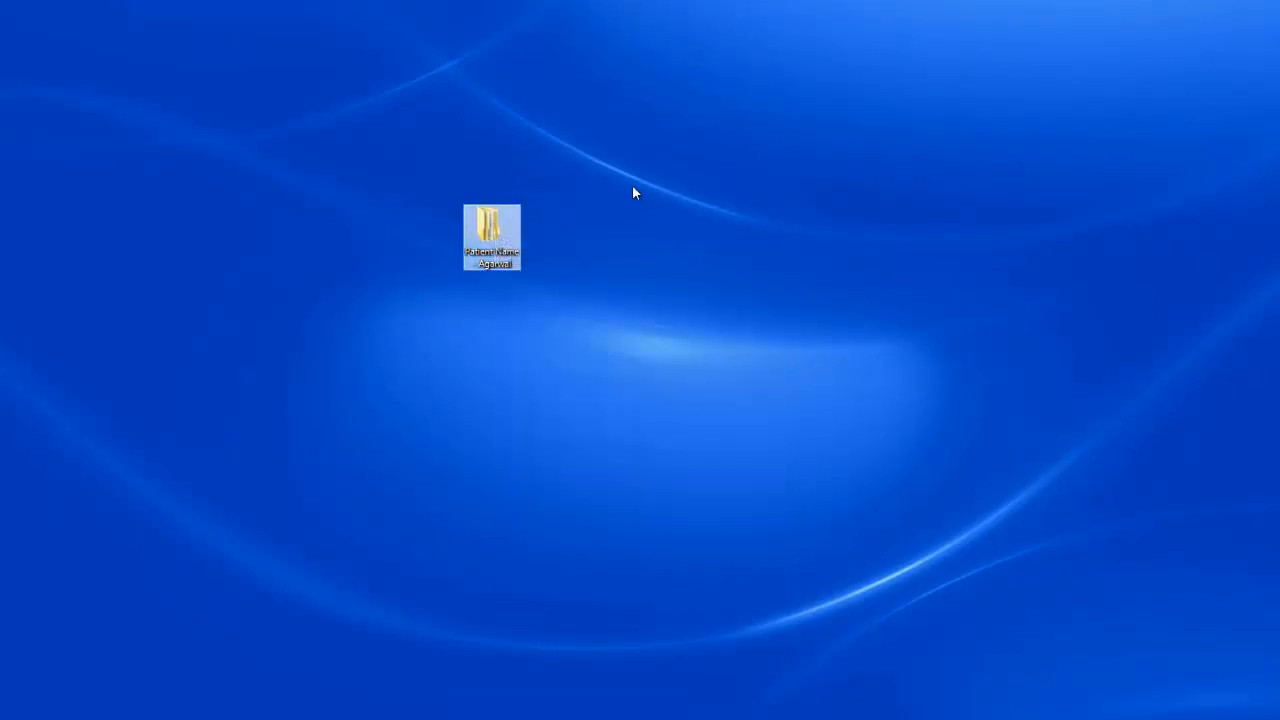
drag(492, 236, 304, 332)
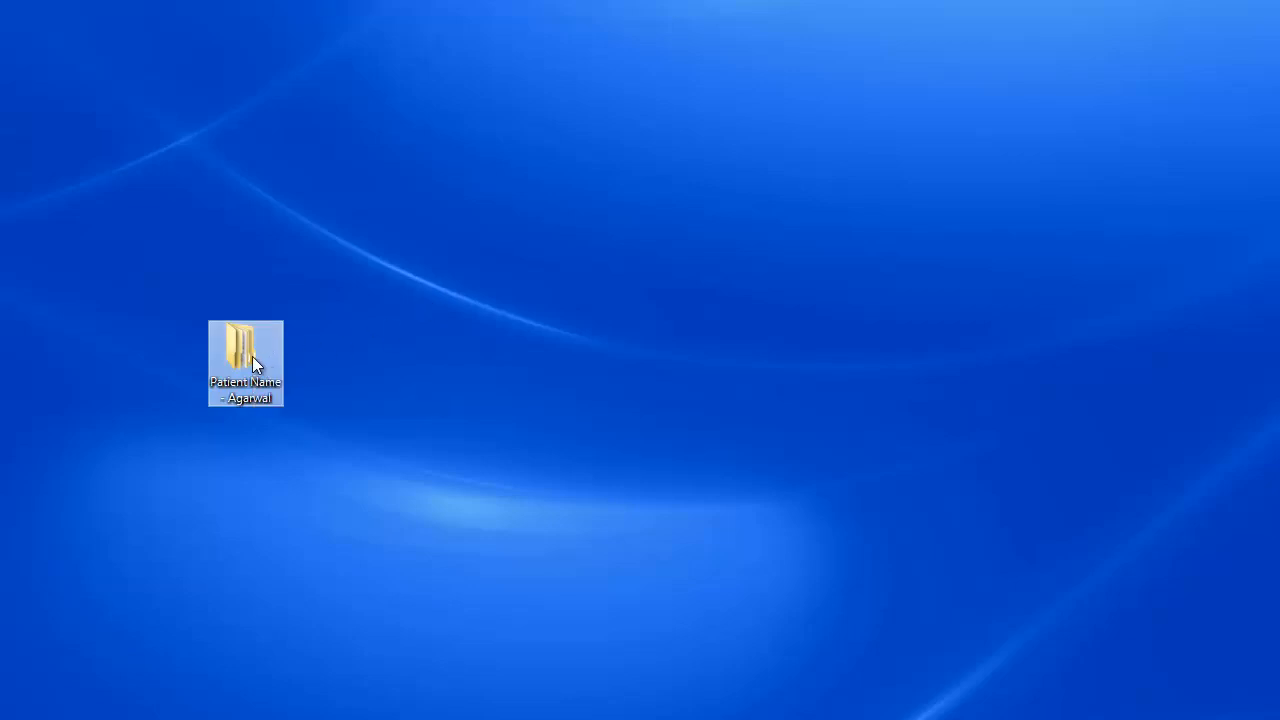
double_click(244, 356)
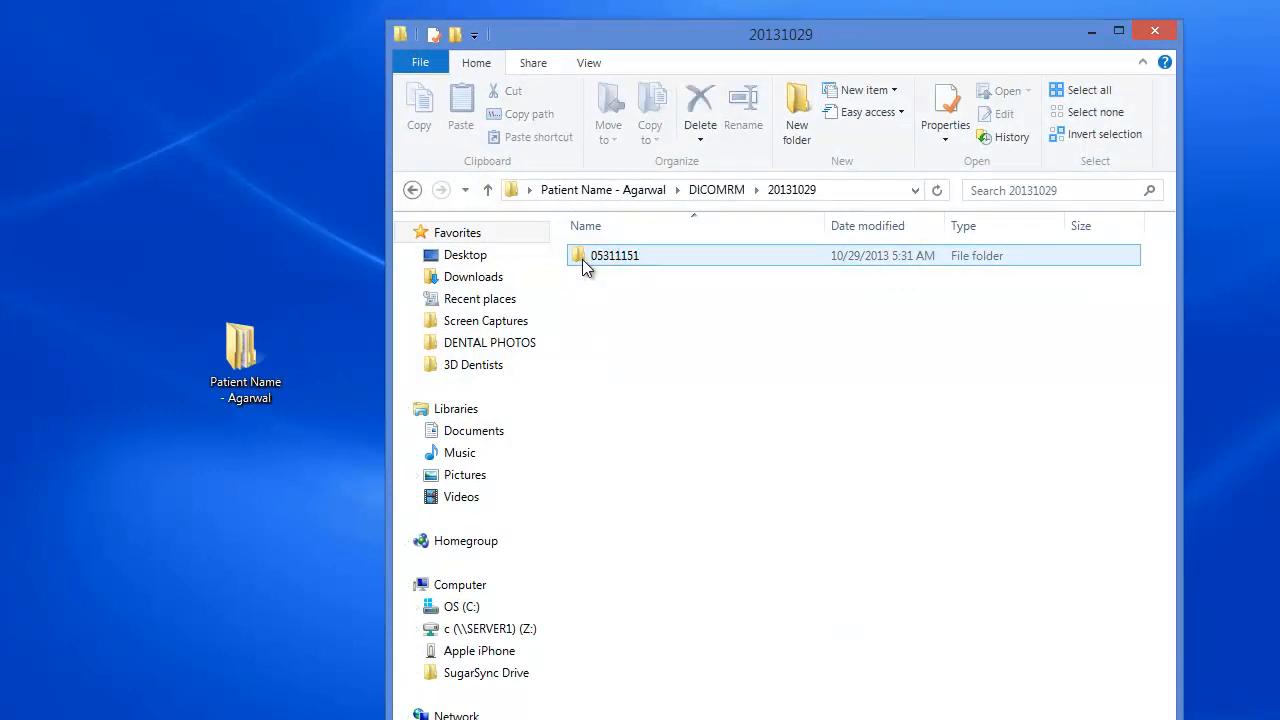
double_click(616, 256)
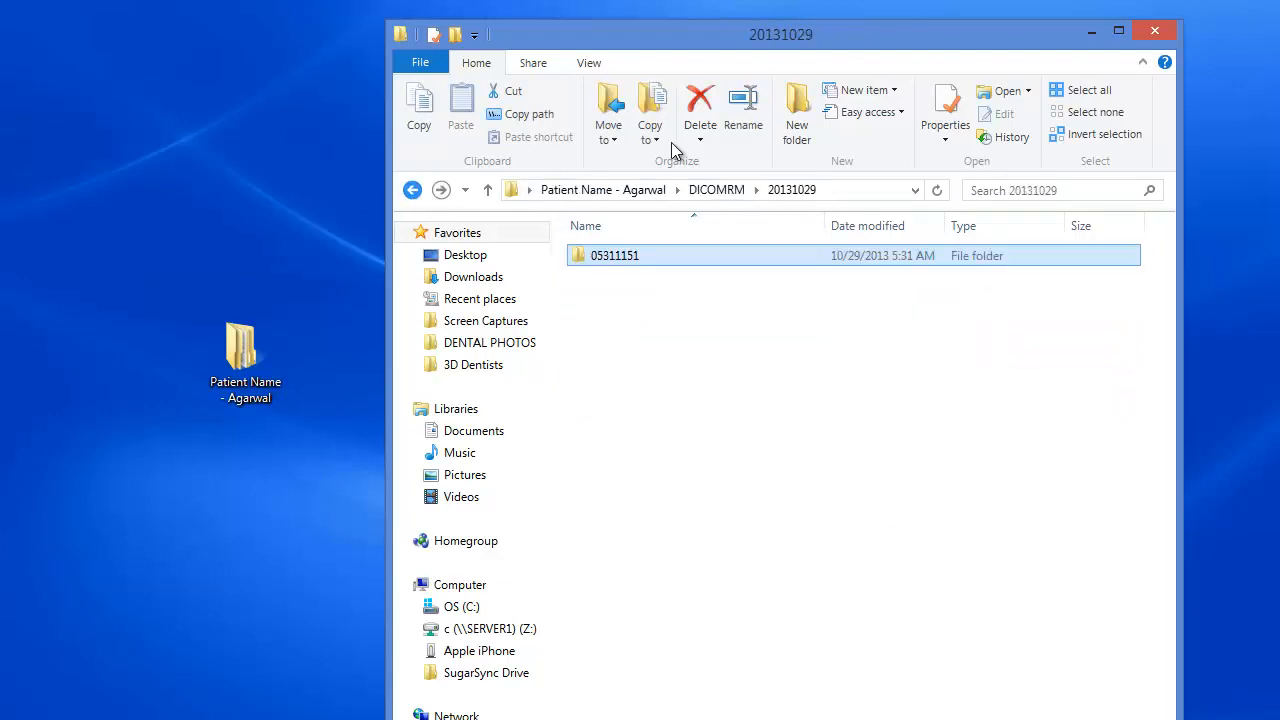
click(1156, 30)
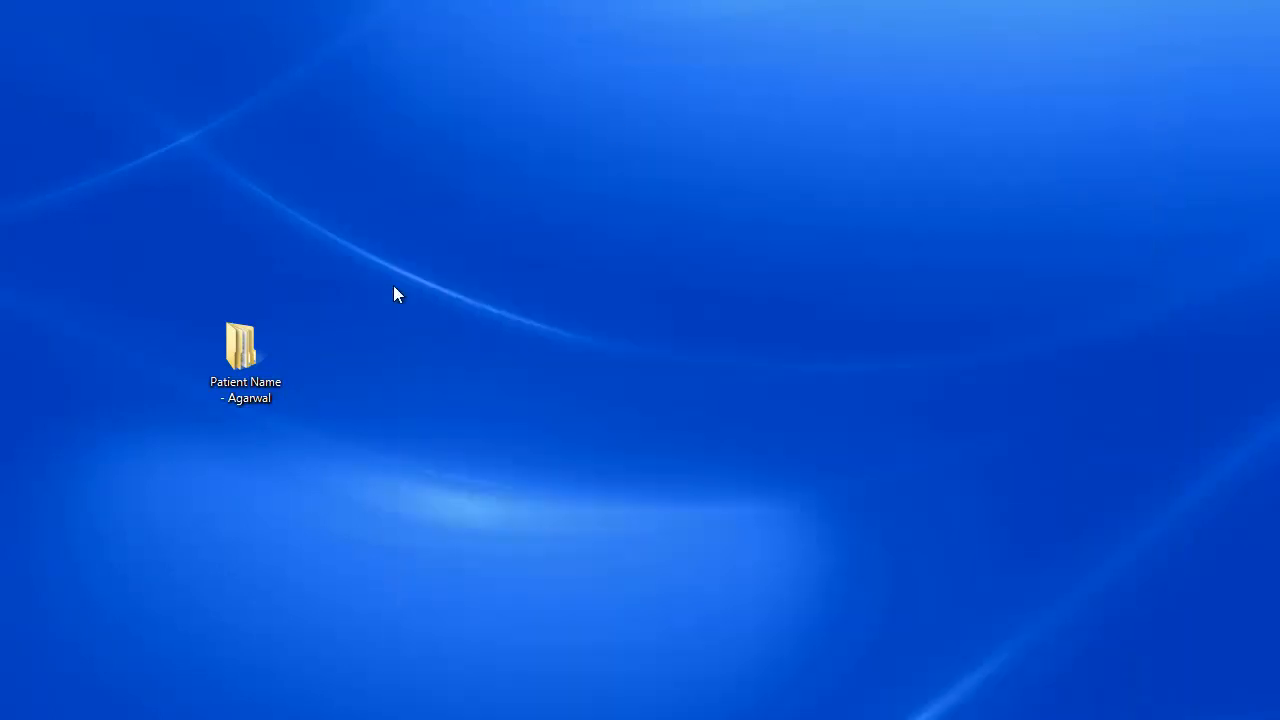
click(244, 356)
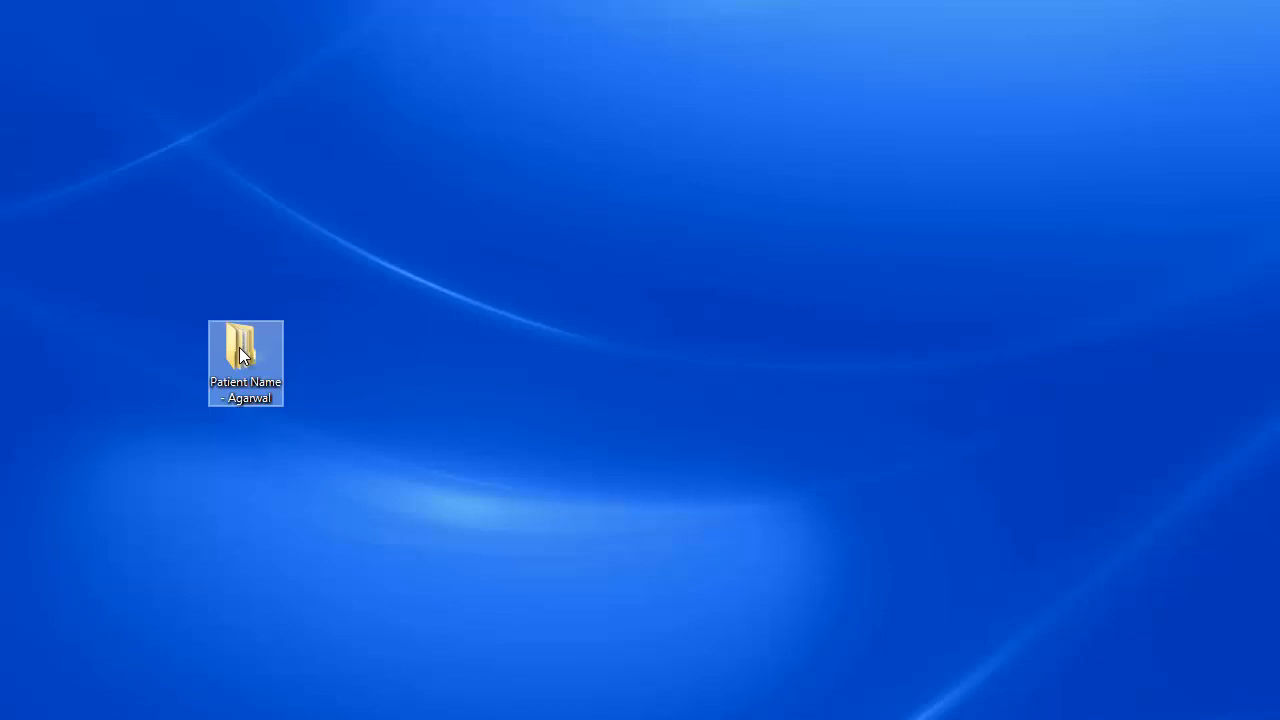
mouse_move(248, 360)
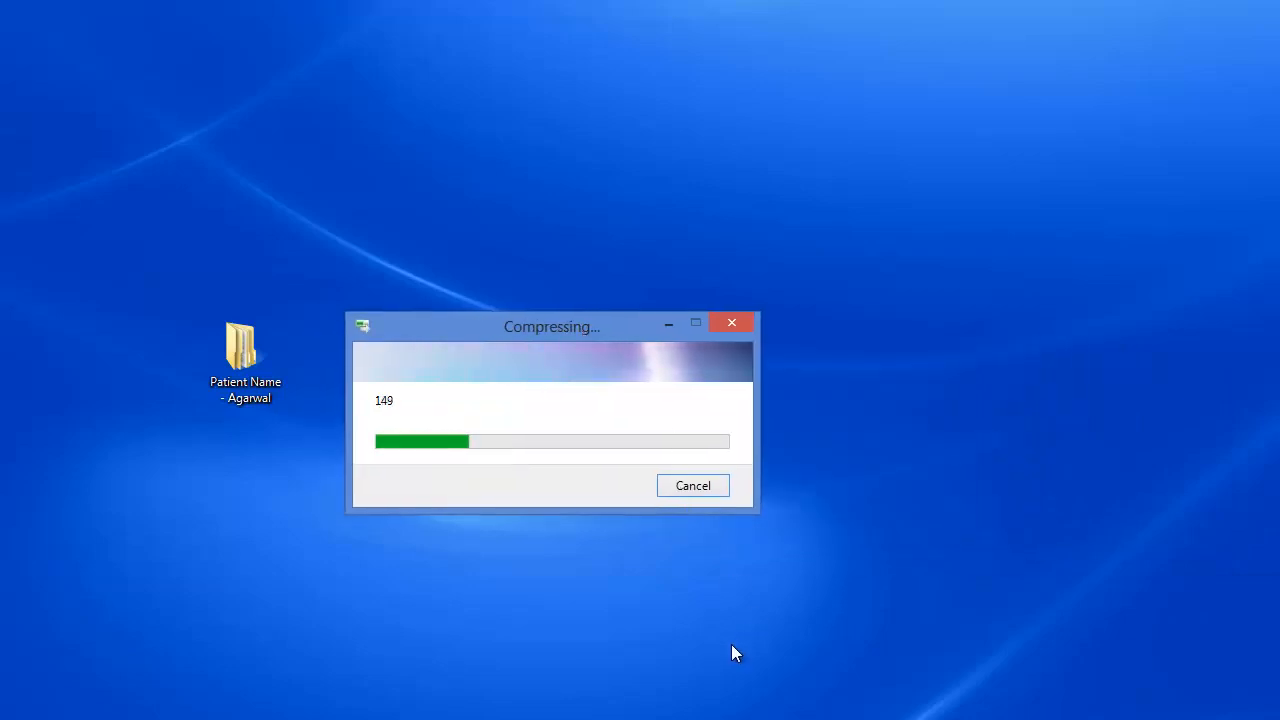
mouse_move(742, 638)
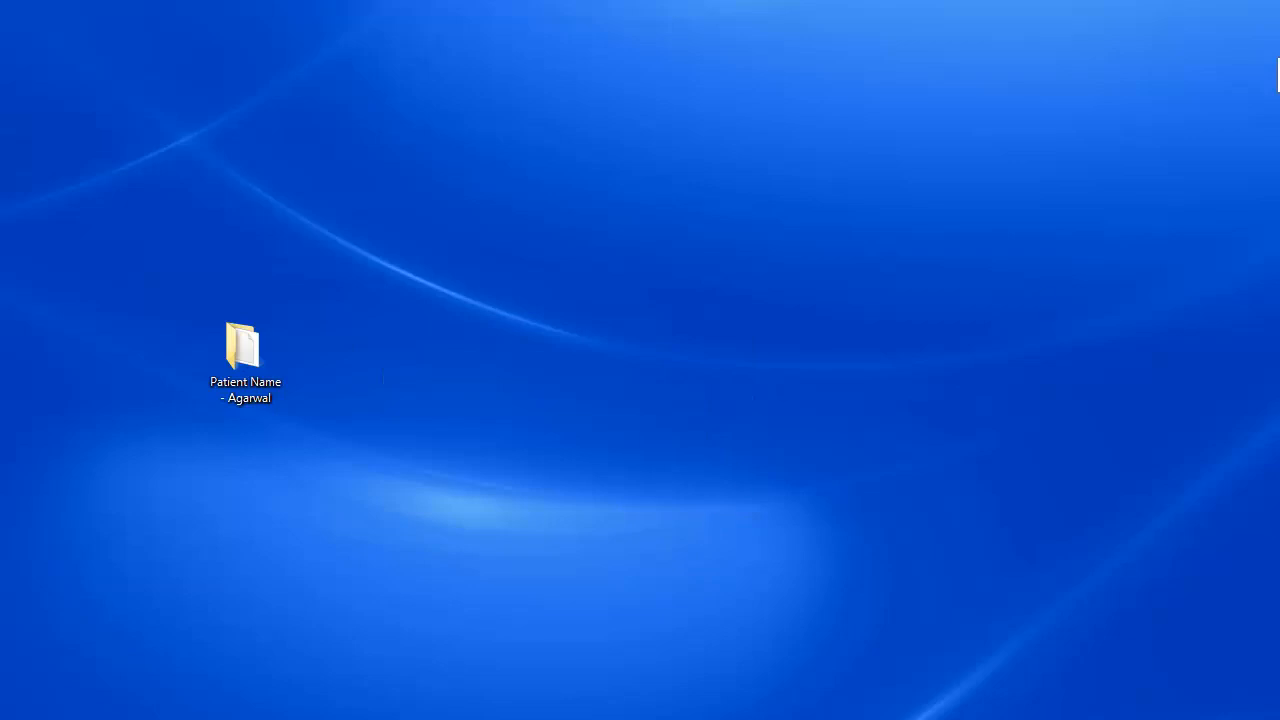
- Move the new zipped patient folder on the desktop, check its details, and look inside it
drag(244, 344, 476, 232)
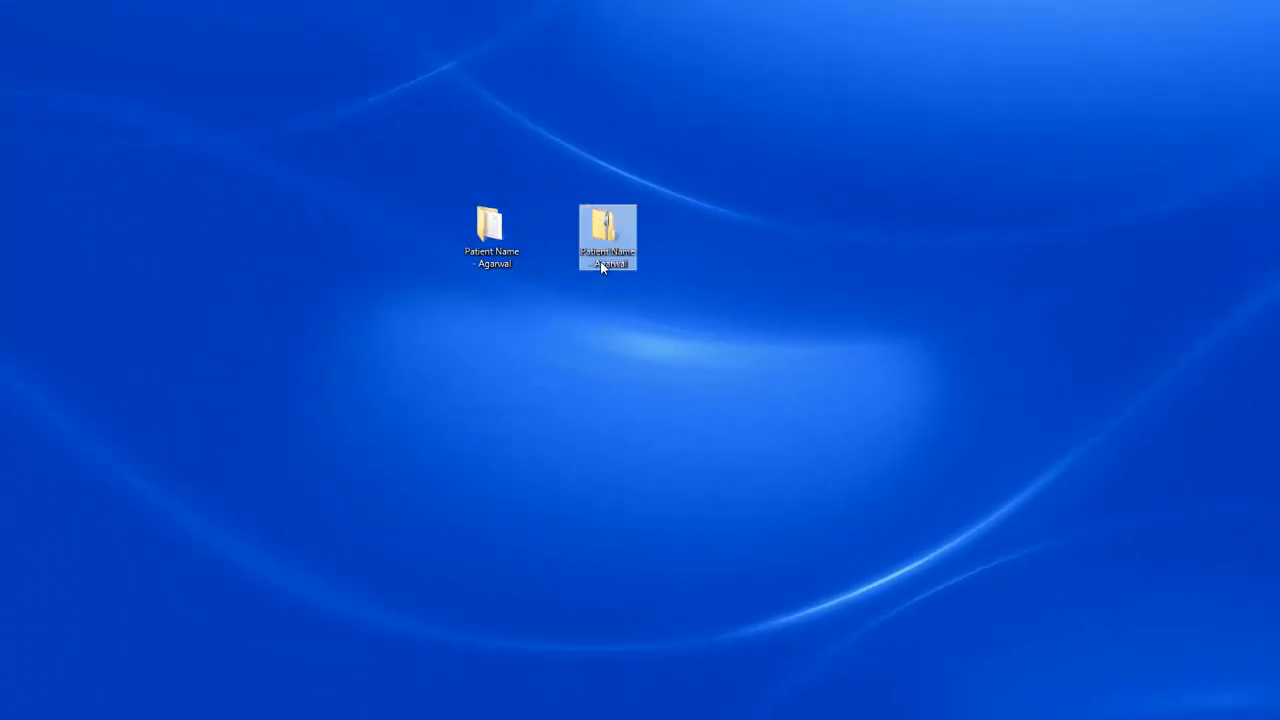
mouse_move(608, 240)
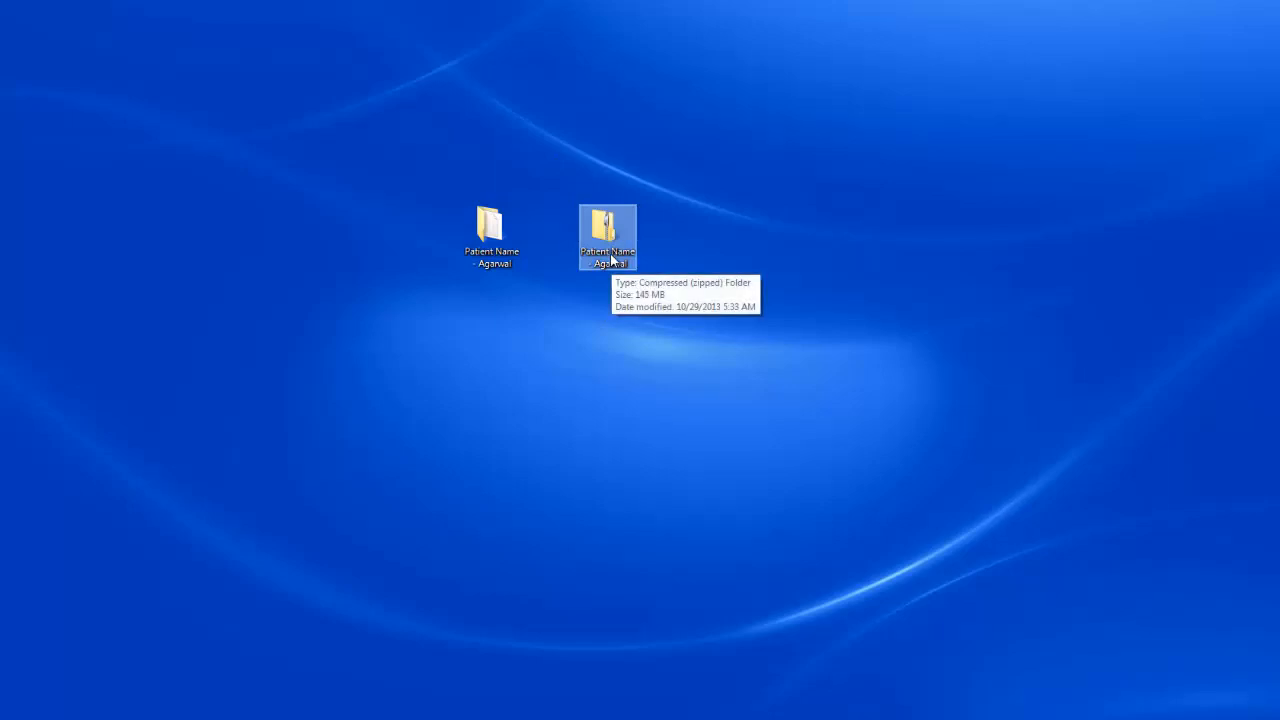
click(492, 236)
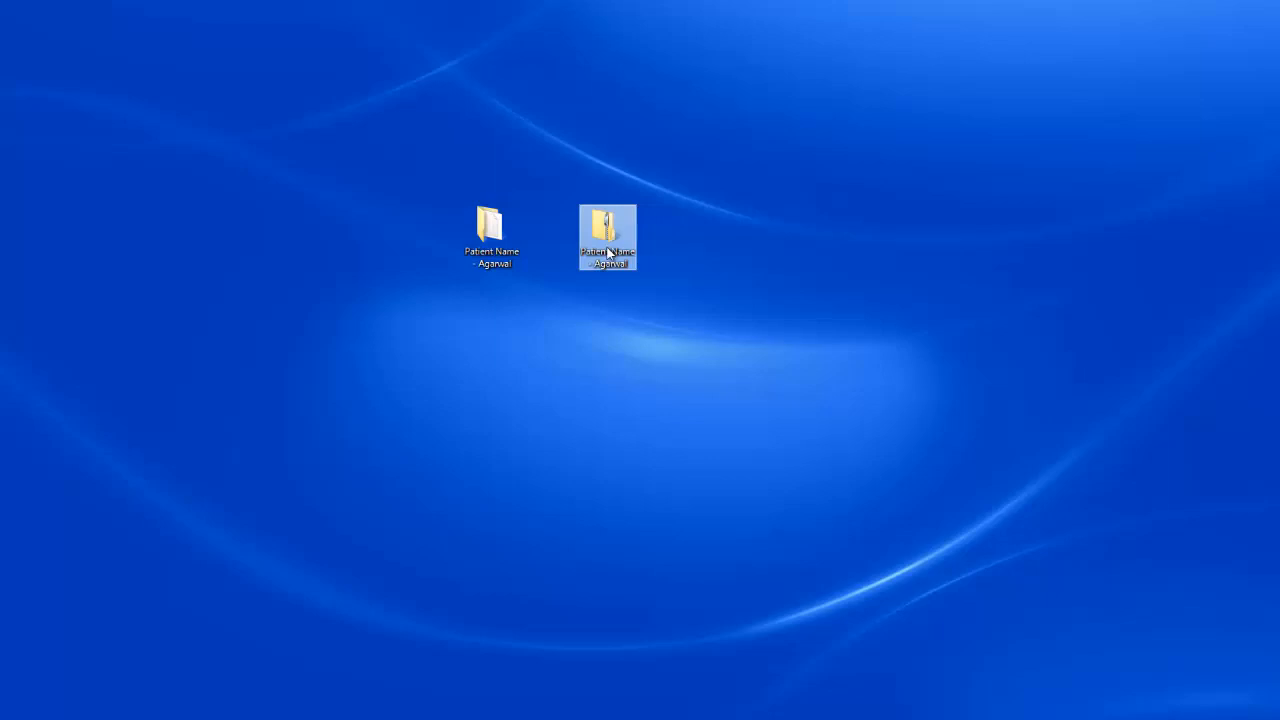
double_click(608, 236)
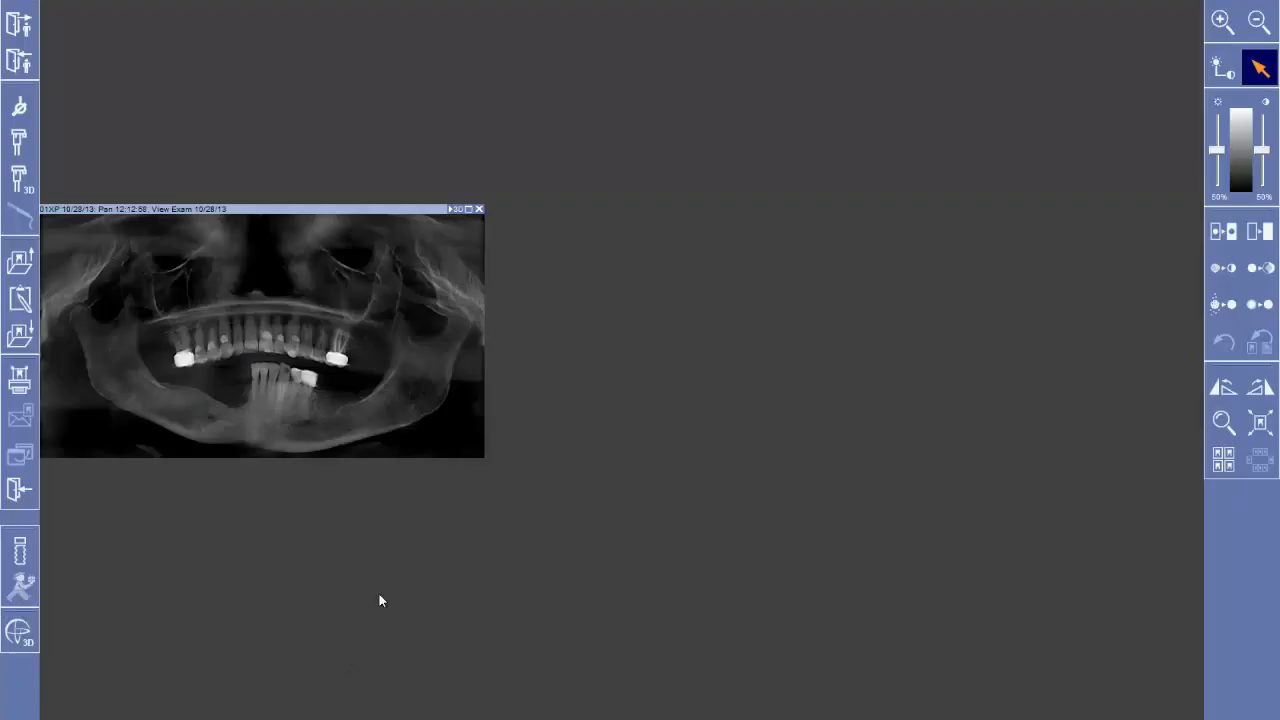